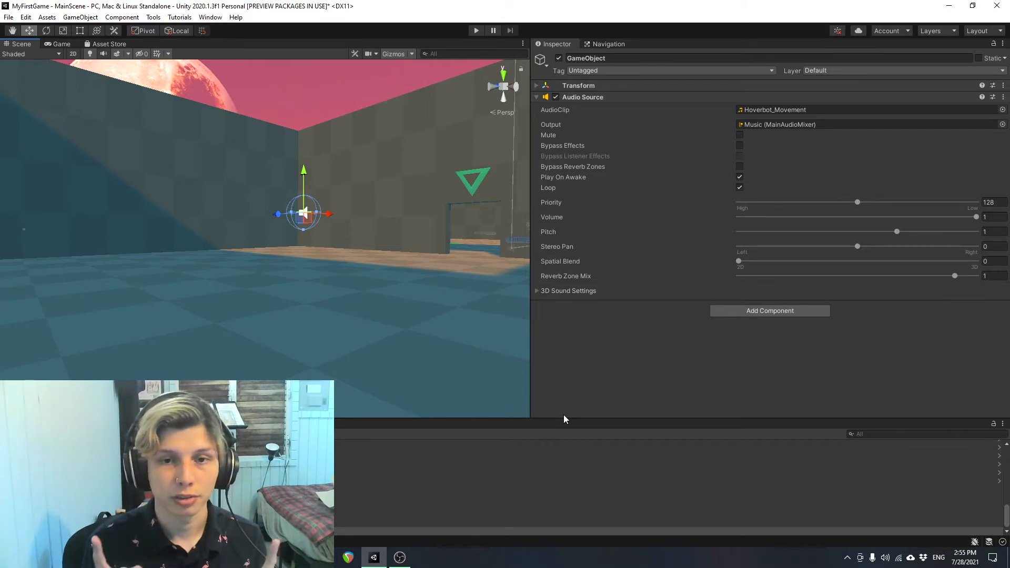
mouse_move(612, 100)
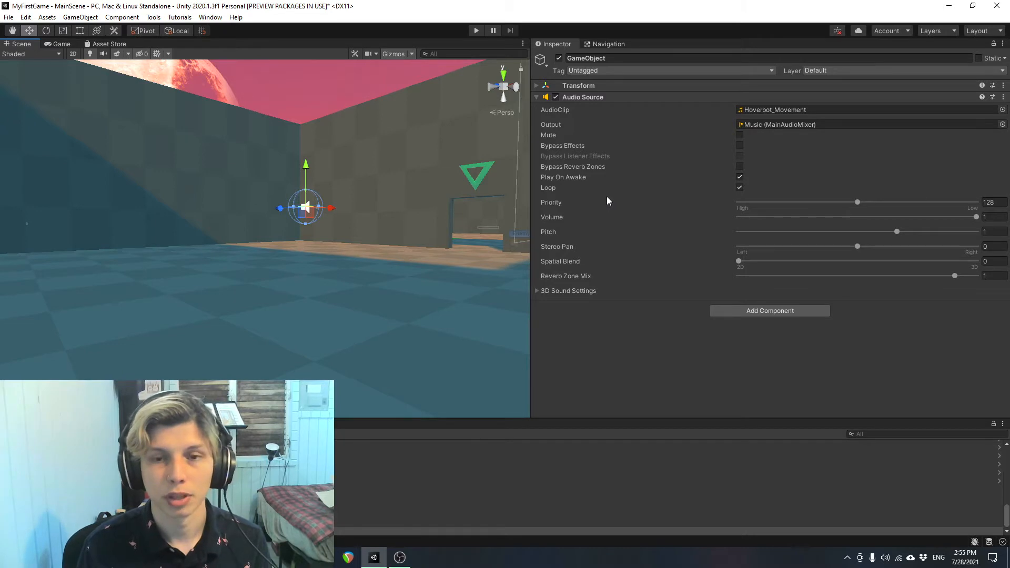
mouse_move(609, 202)
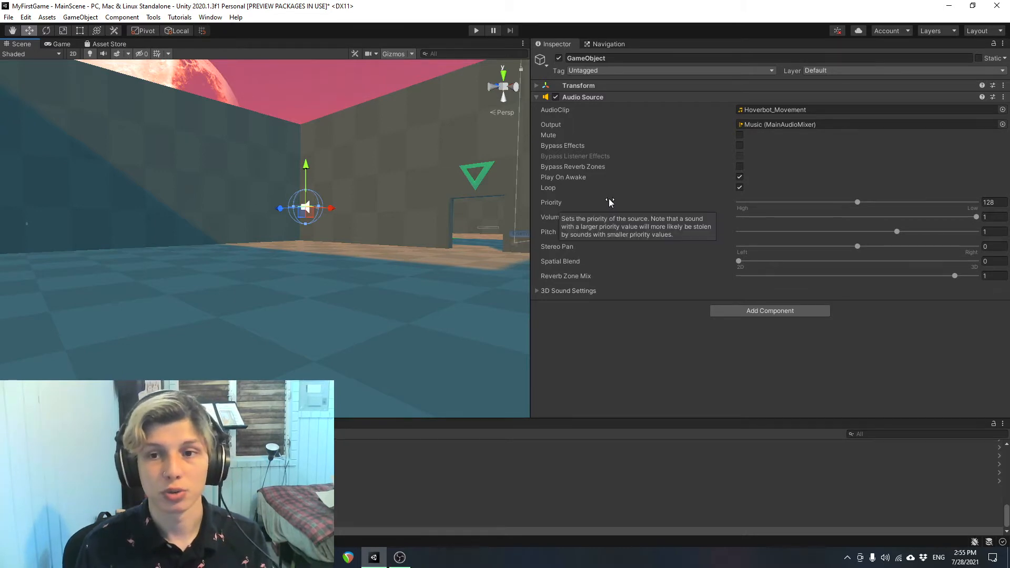
mouse_move(720, 194)
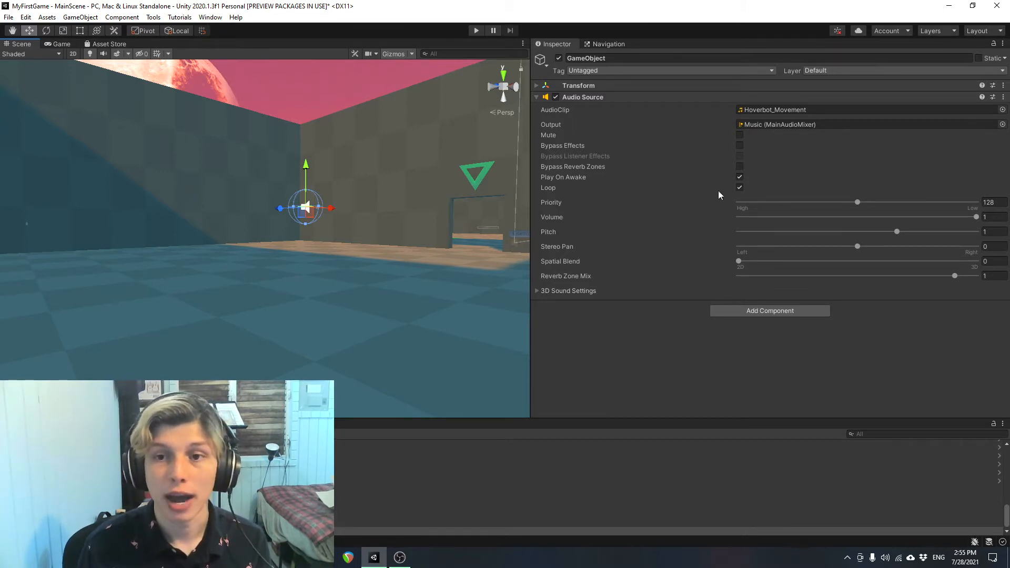
mouse_move(293, 155)
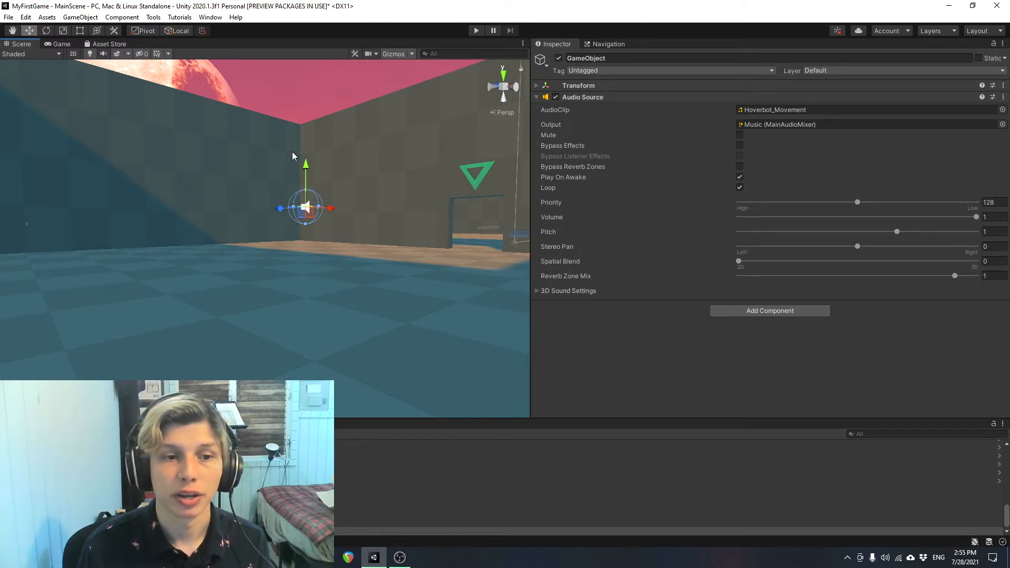
mouse_move(611, 189)
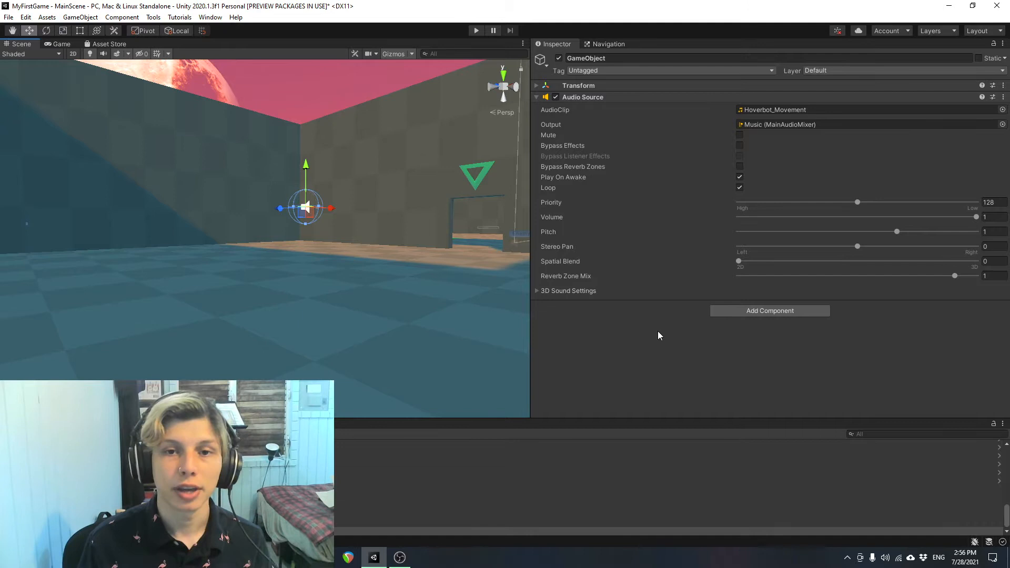
mouse_move(538, 269)
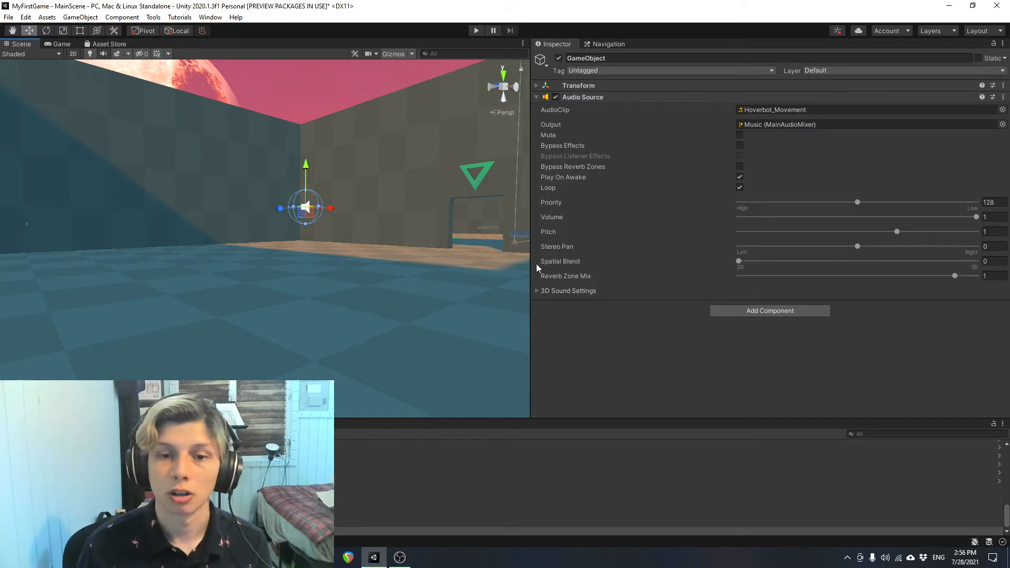
Expand and collapse the 3D Sound Settings, then browse the audio clip list without changing clips.
click(537, 290)
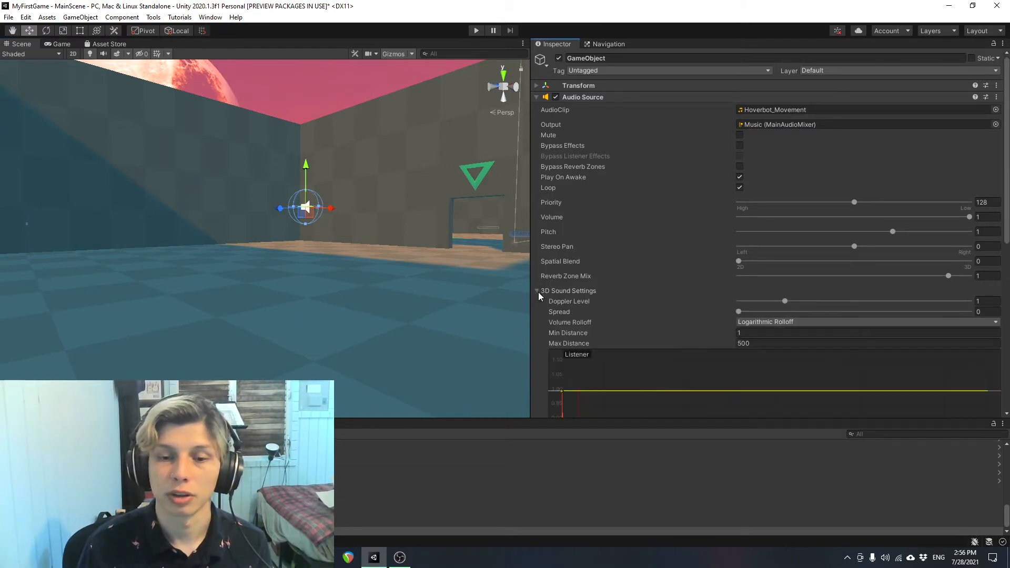
click(537, 290)
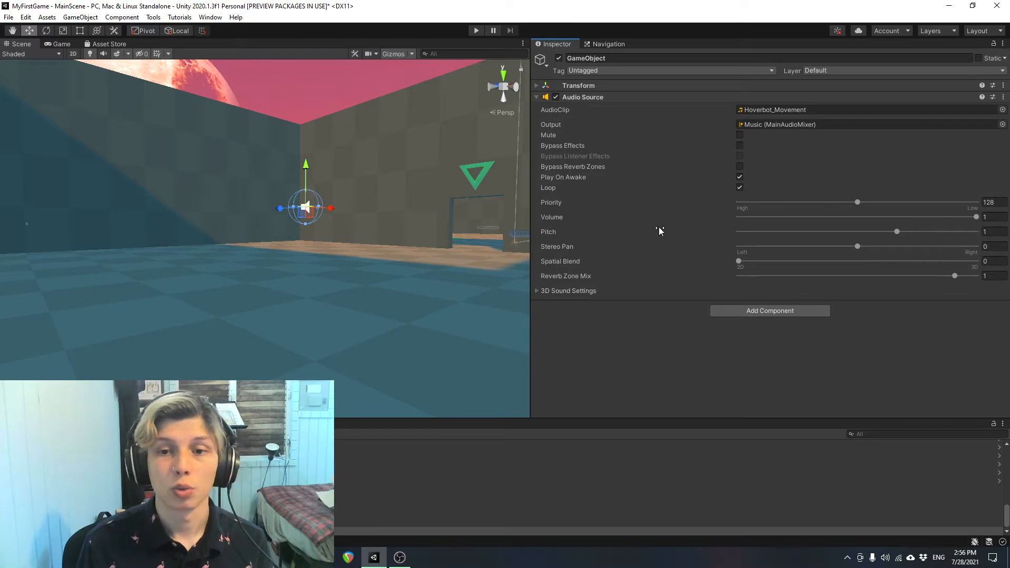
mouse_move(664, 215)
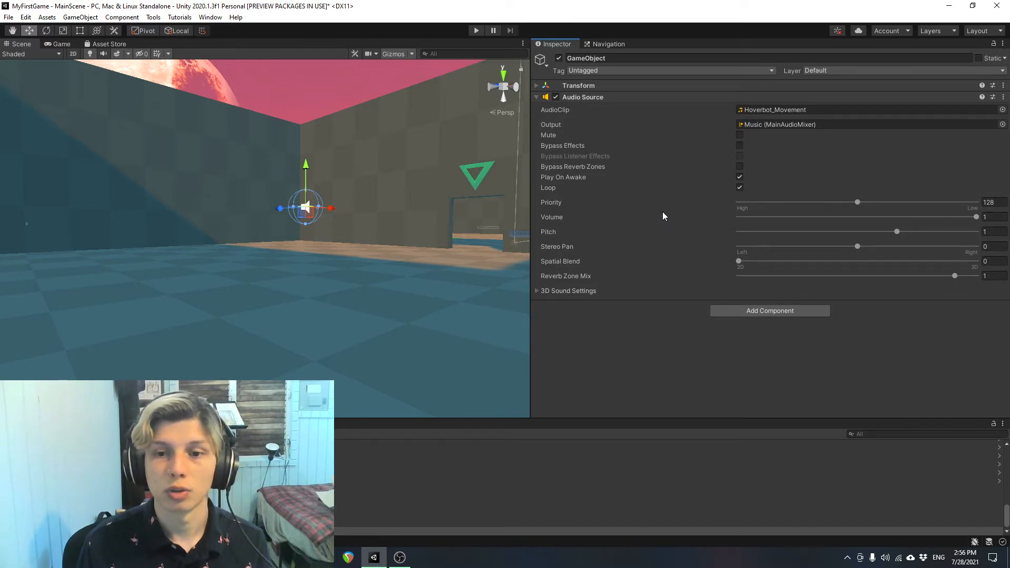
mouse_move(683, 132)
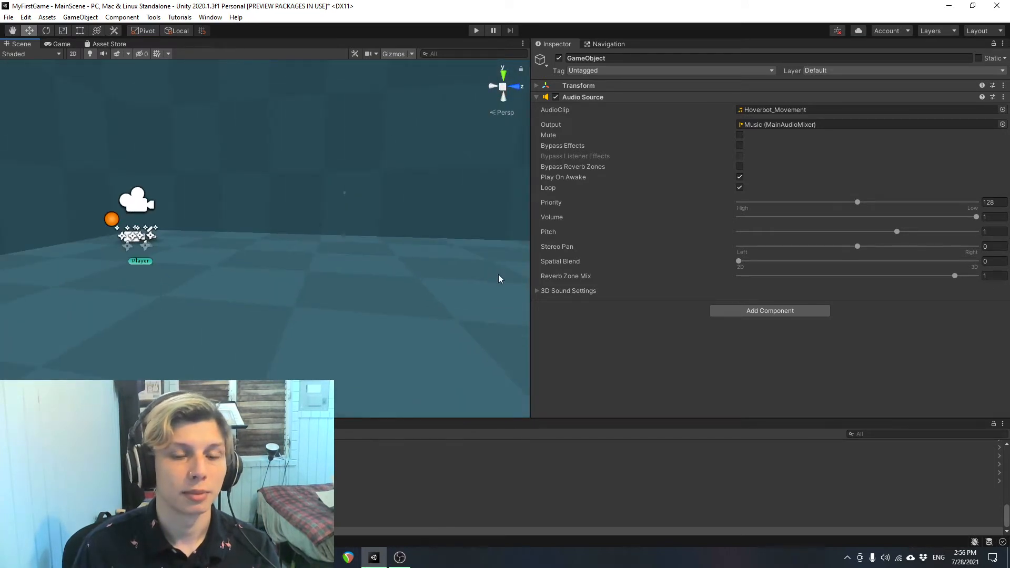
scroll(up, 3)
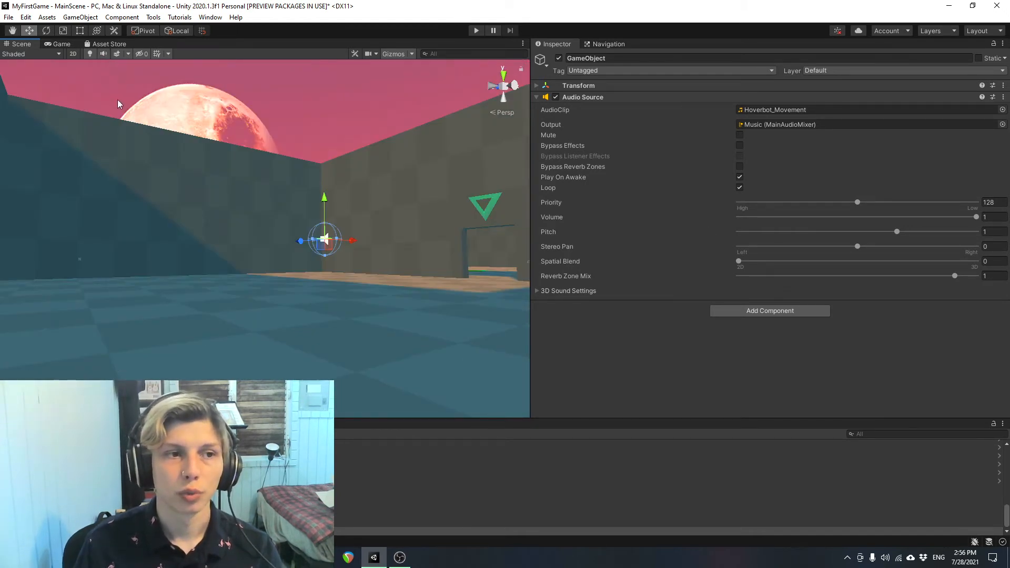
mouse_move(103, 53)
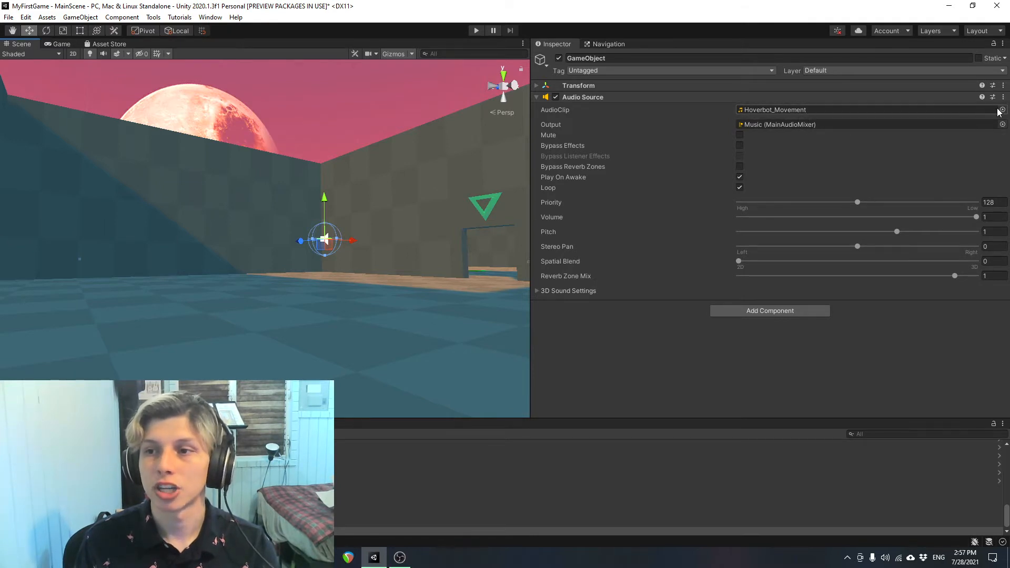
click(1000, 109)
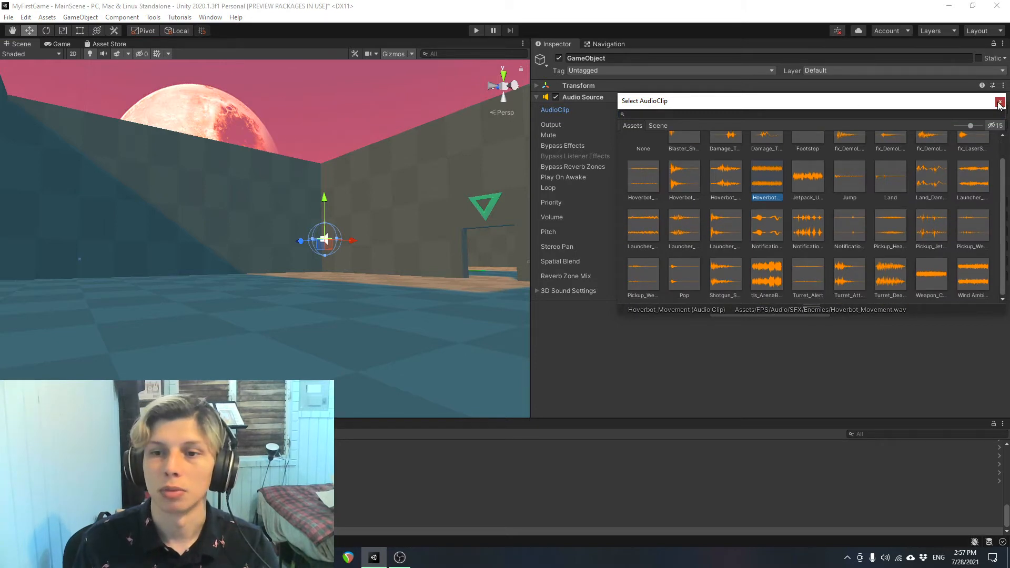
click(999, 101)
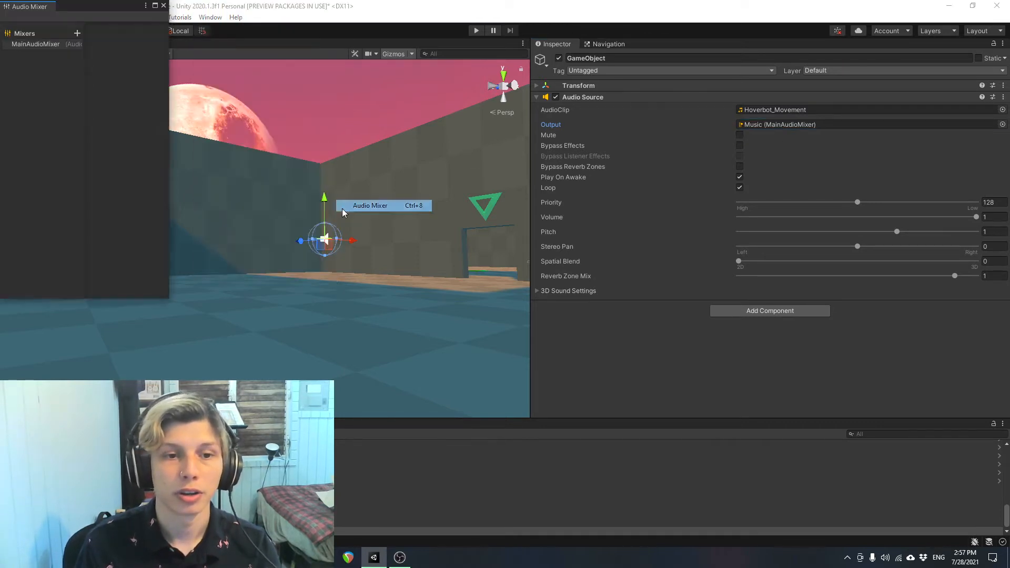
Mute the Audio Source, then unmute it again.
click(370, 205)
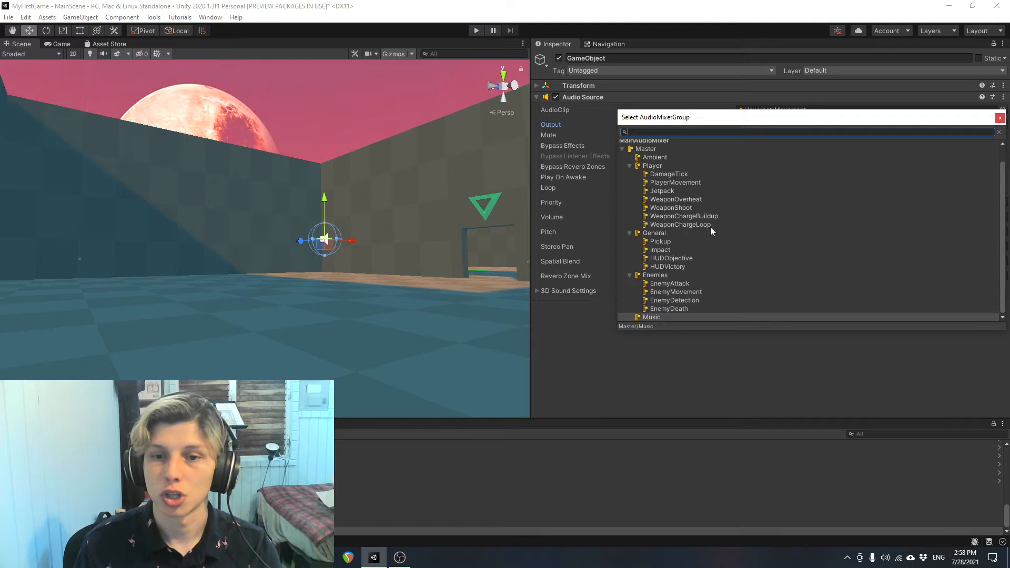
scroll(up, 3)
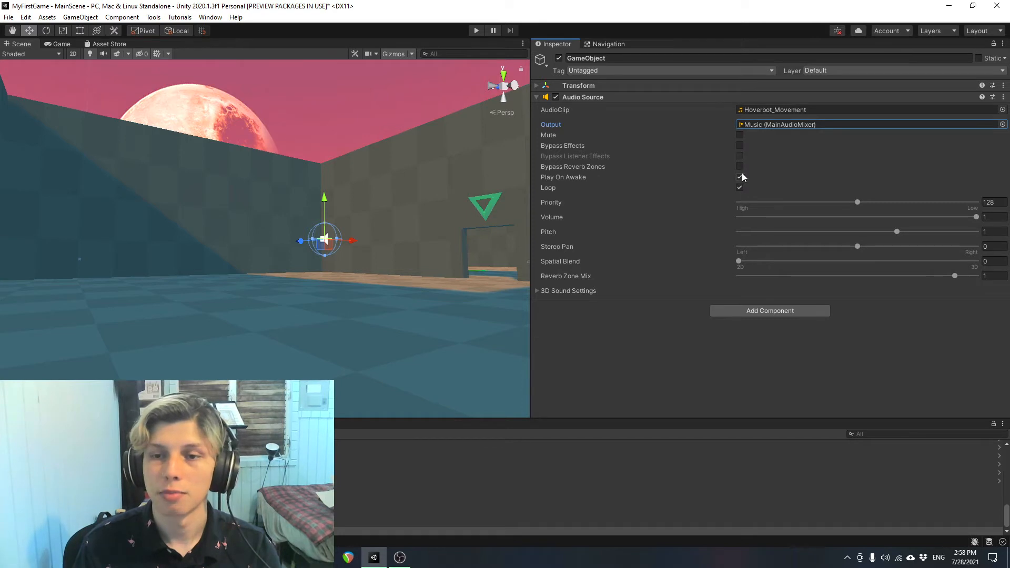
click(739, 135)
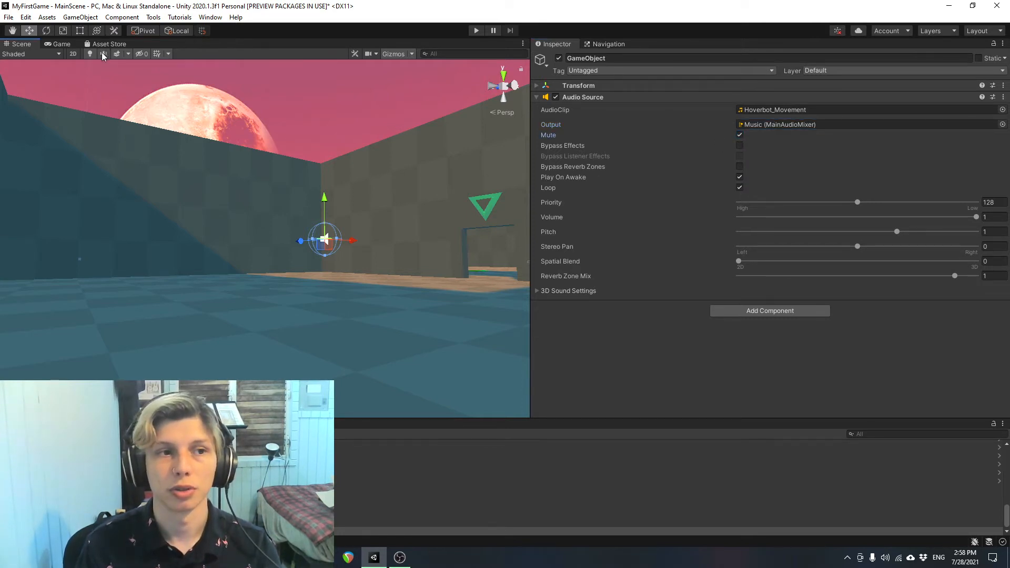
click(740, 134)
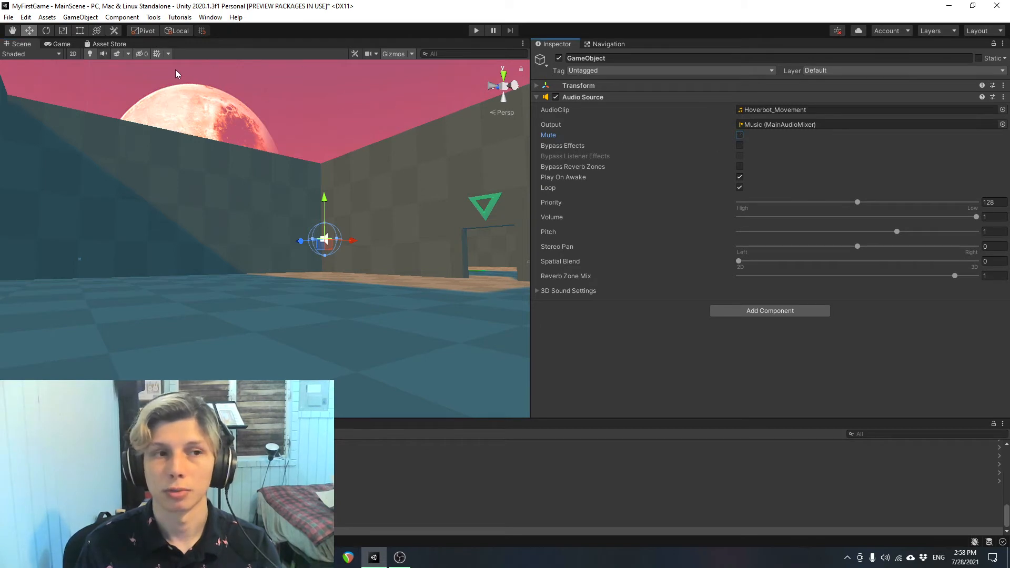
mouse_move(103, 53)
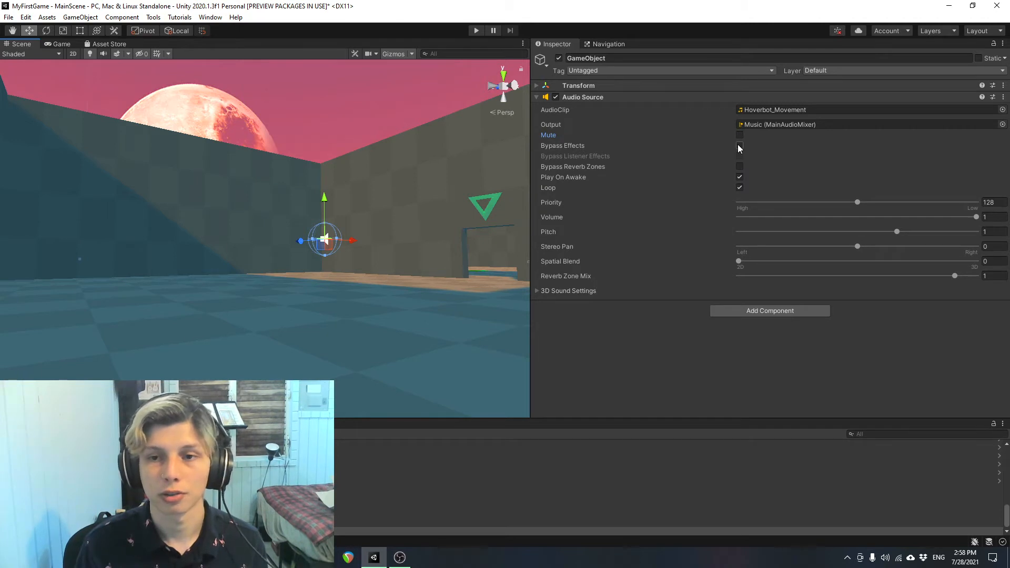
mouse_move(617, 131)
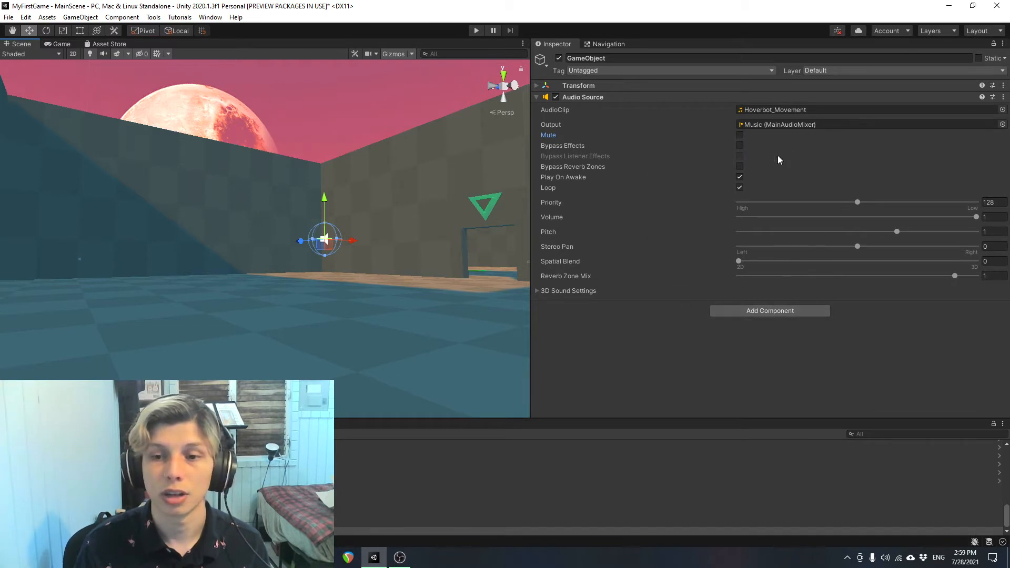
mouse_move(763, 210)
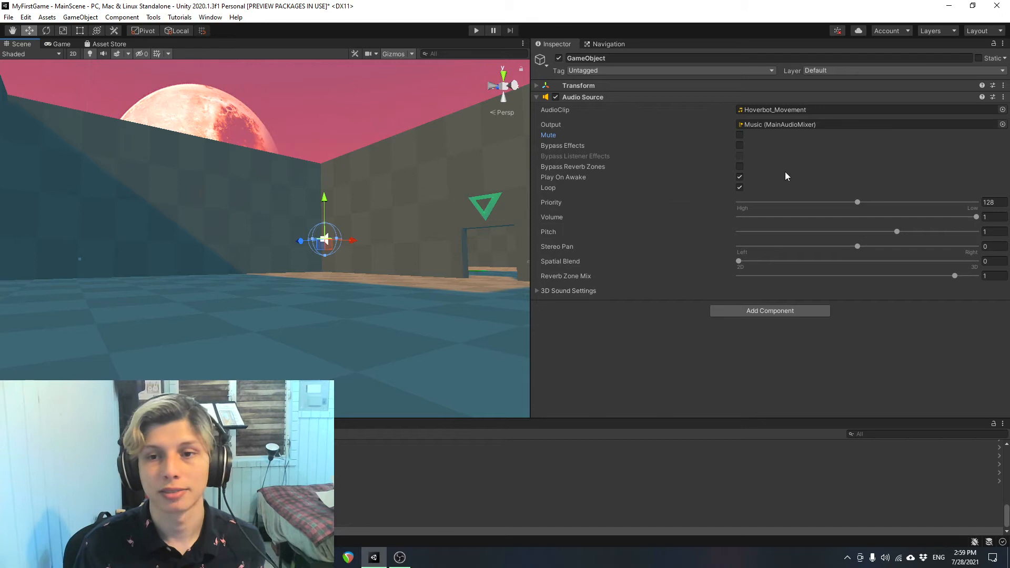
mouse_move(739, 146)
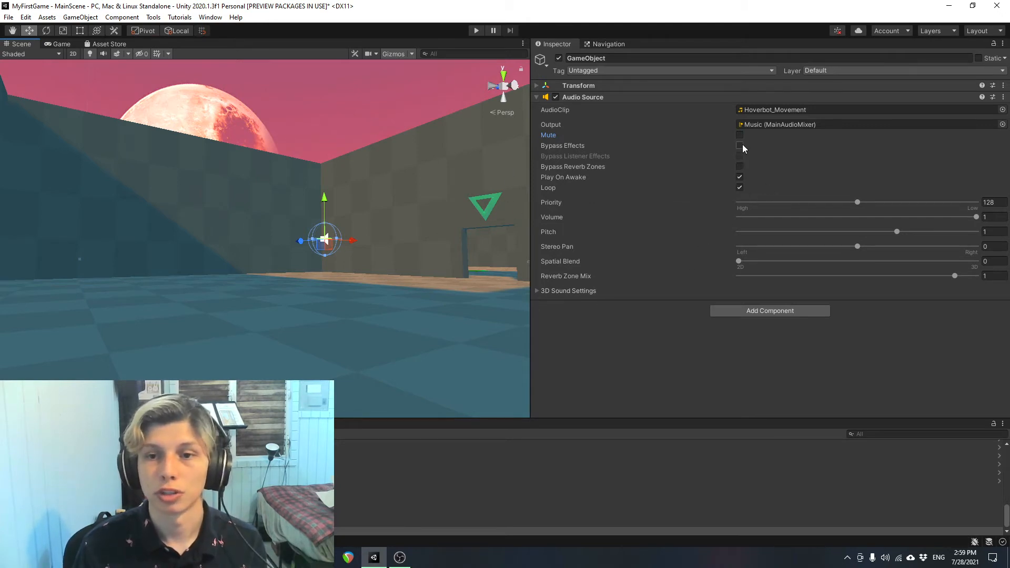
mouse_move(778, 160)
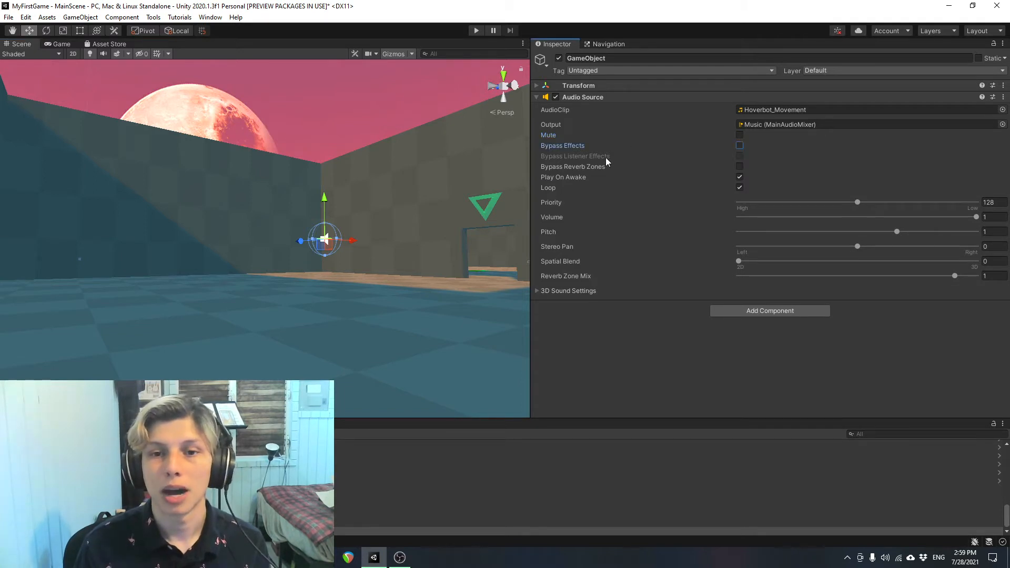
mouse_move(752, 160)
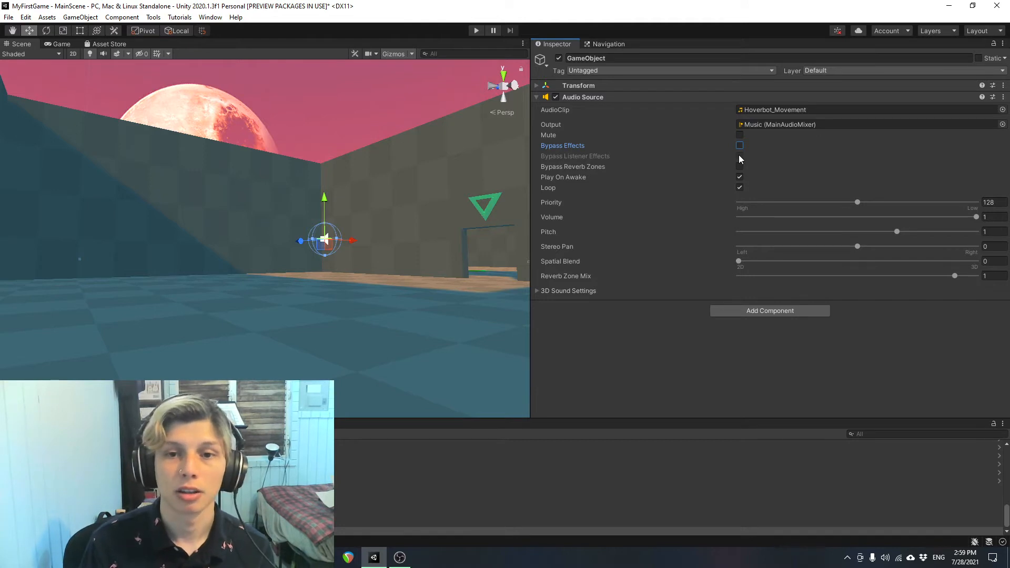
mouse_move(745, 162)
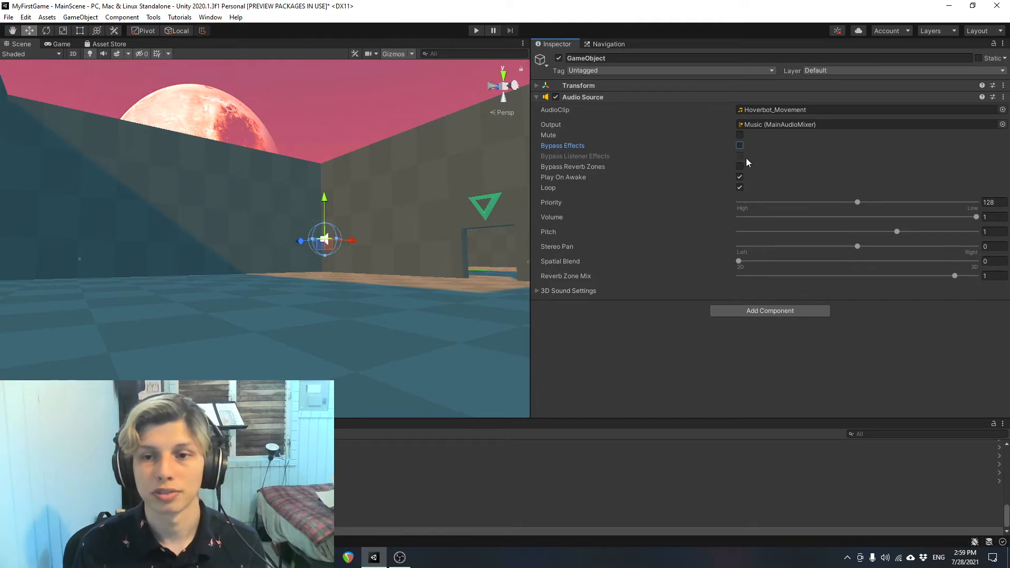
Toggle Bypass Effects and Bypass Reverb Zones, then turn Play On Awake off and back on.
click(740, 176)
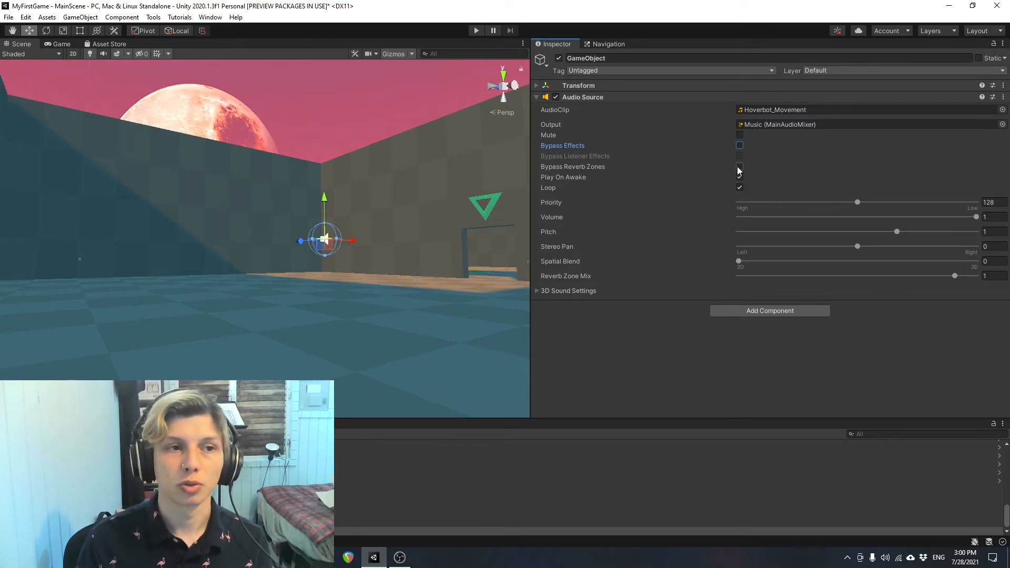
click(740, 178)
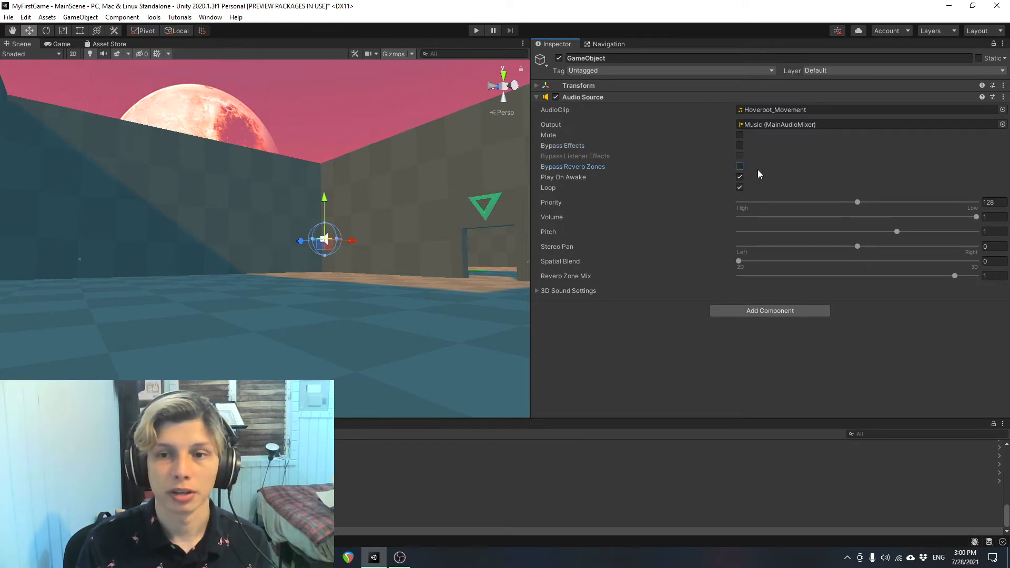
click(740, 177)
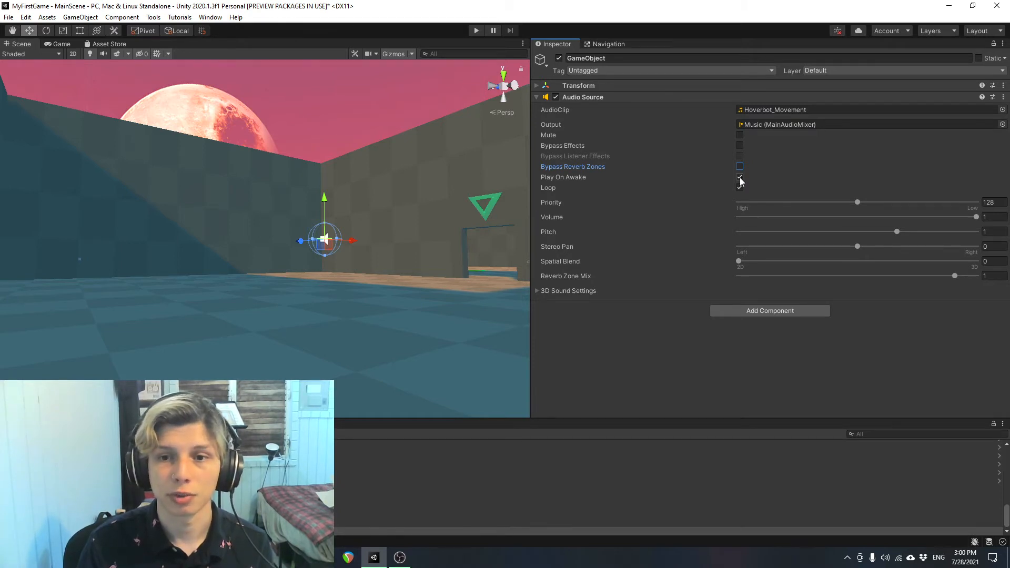
click(740, 167)
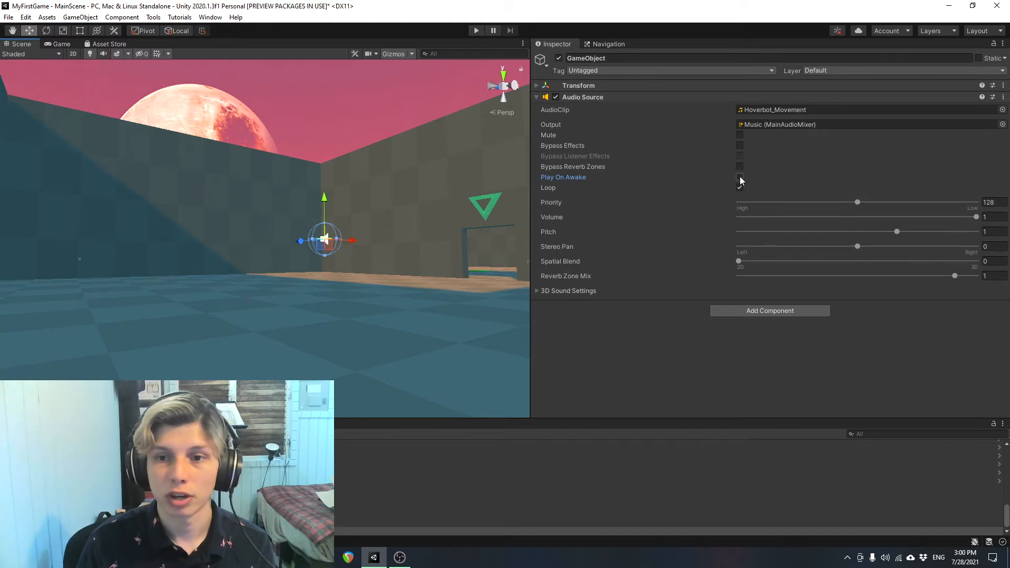
click(739, 188)
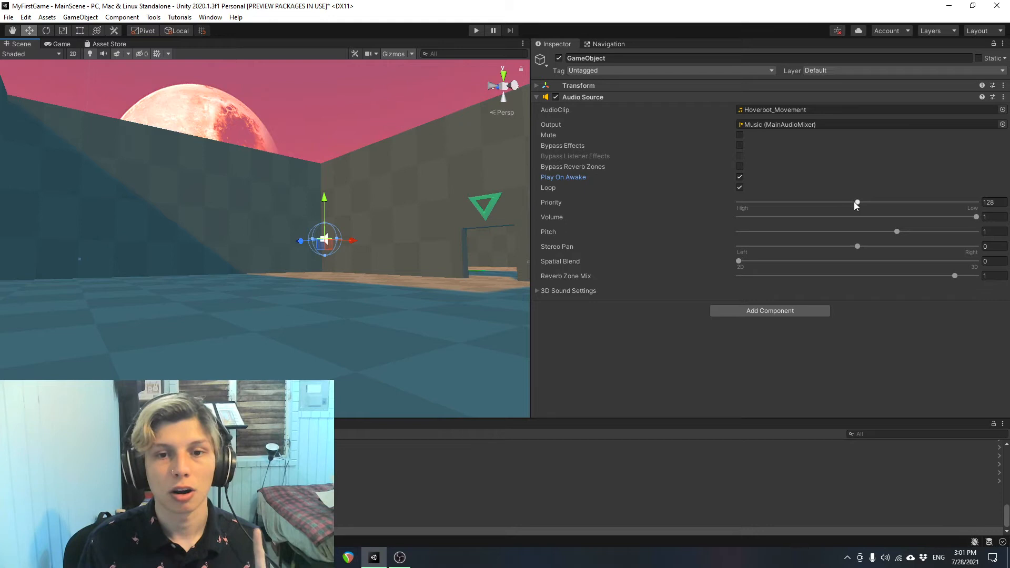
mouse_move(858, 205)
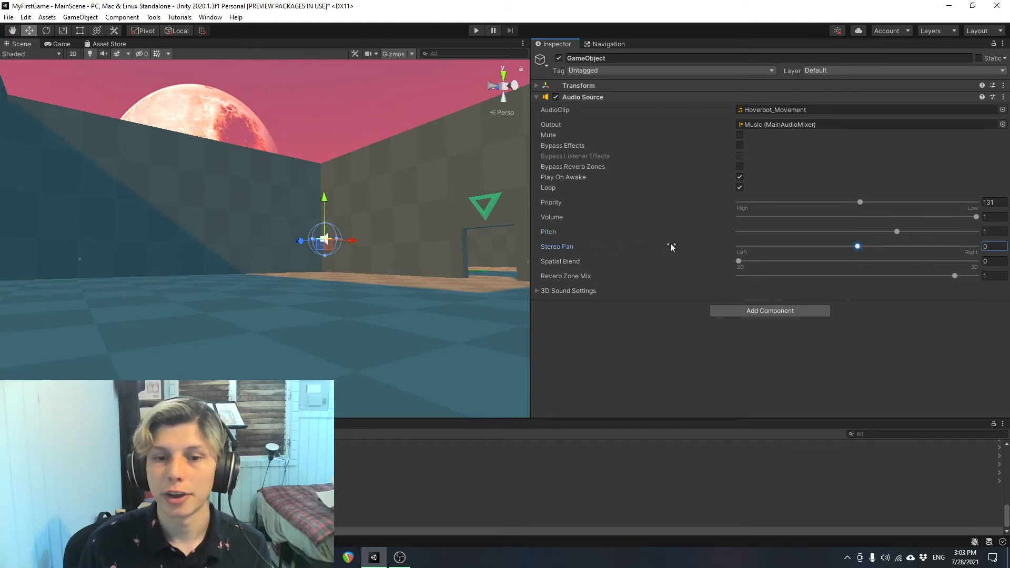
mouse_move(858, 247)
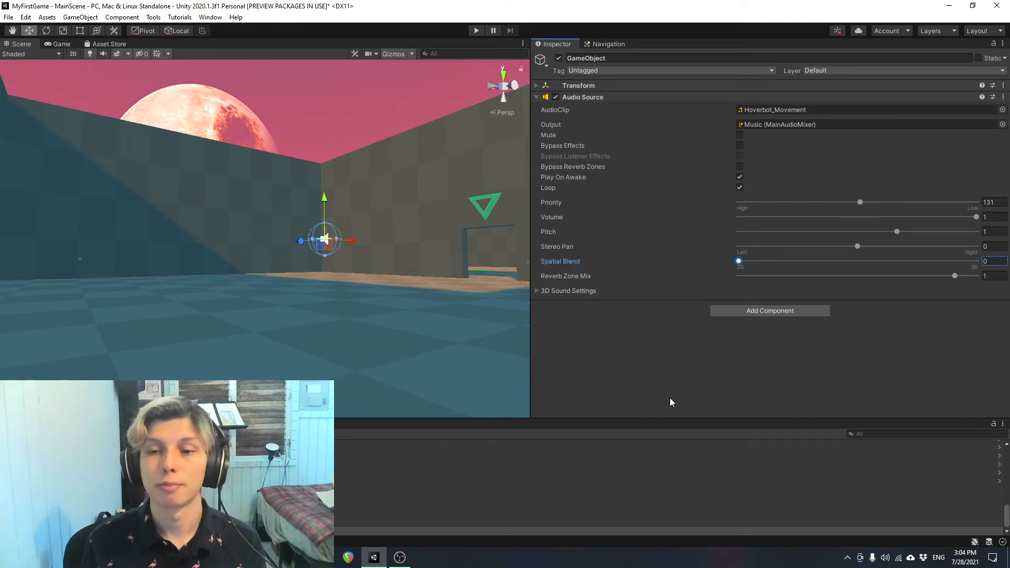
mouse_move(698, 379)
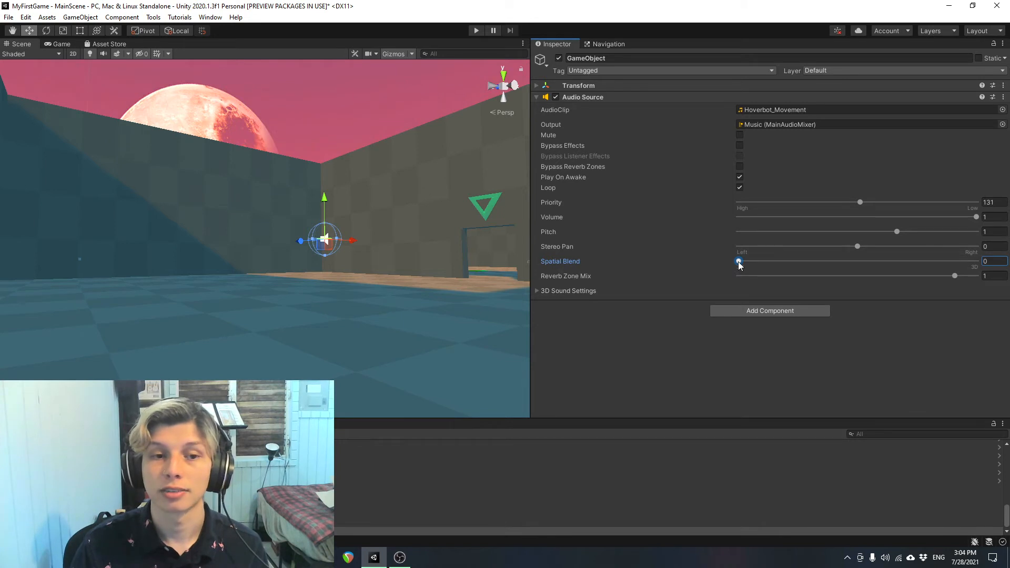
mouse_move(744, 274)
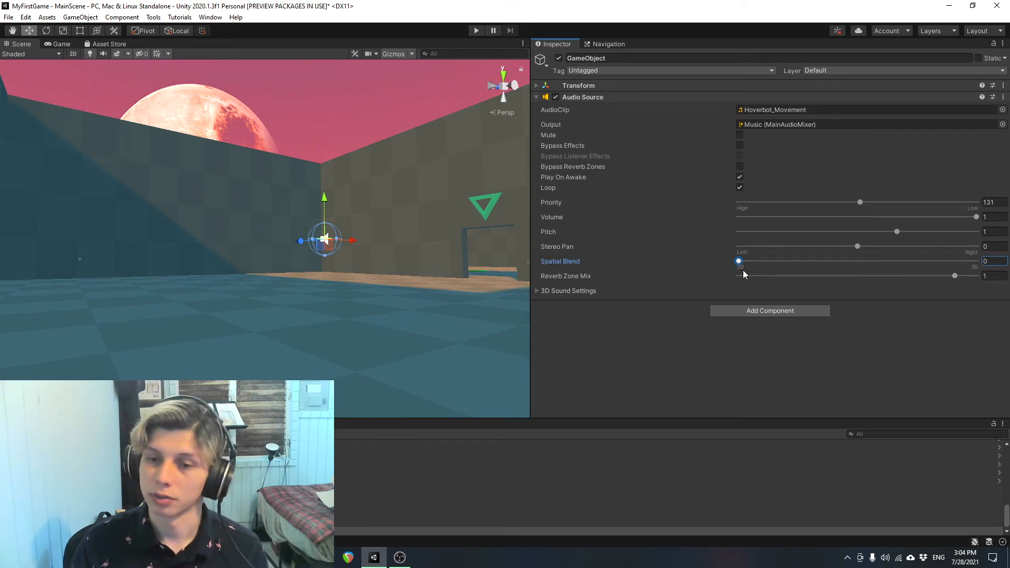
mouse_move(731, 266)
text(1)
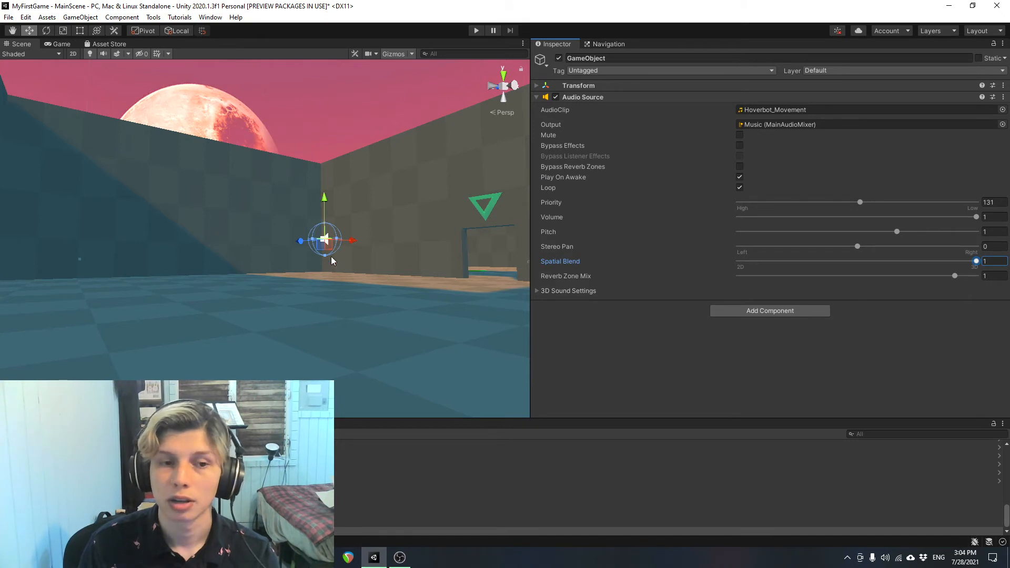
mouse_move(351, 233)
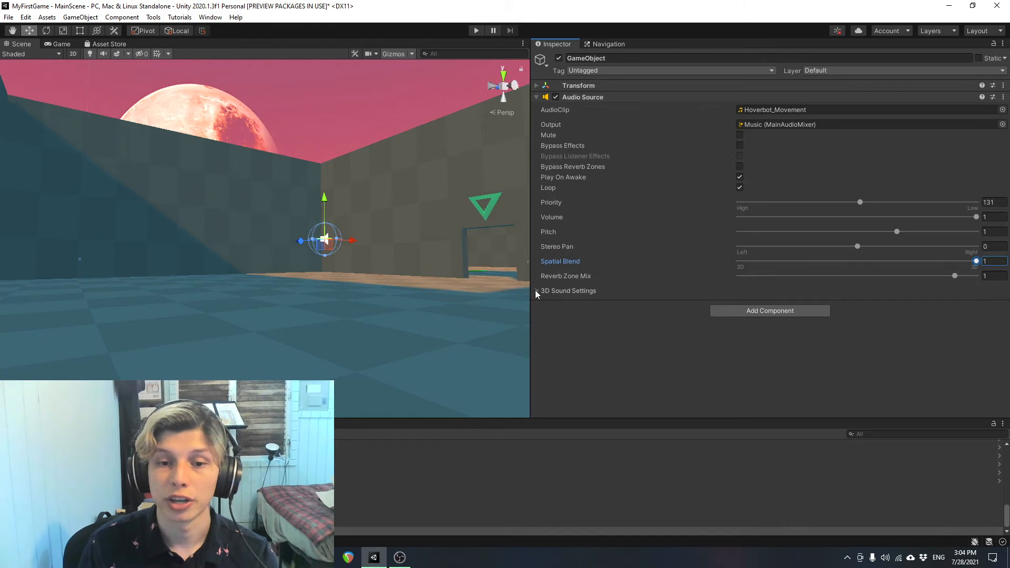
mouse_move(103, 53)
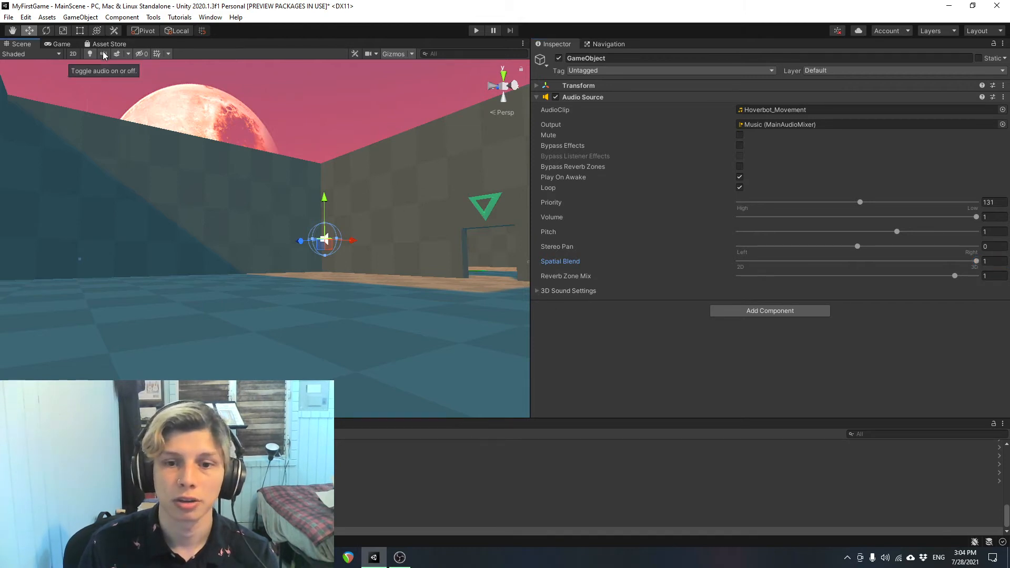
mouse_move(586, 277)
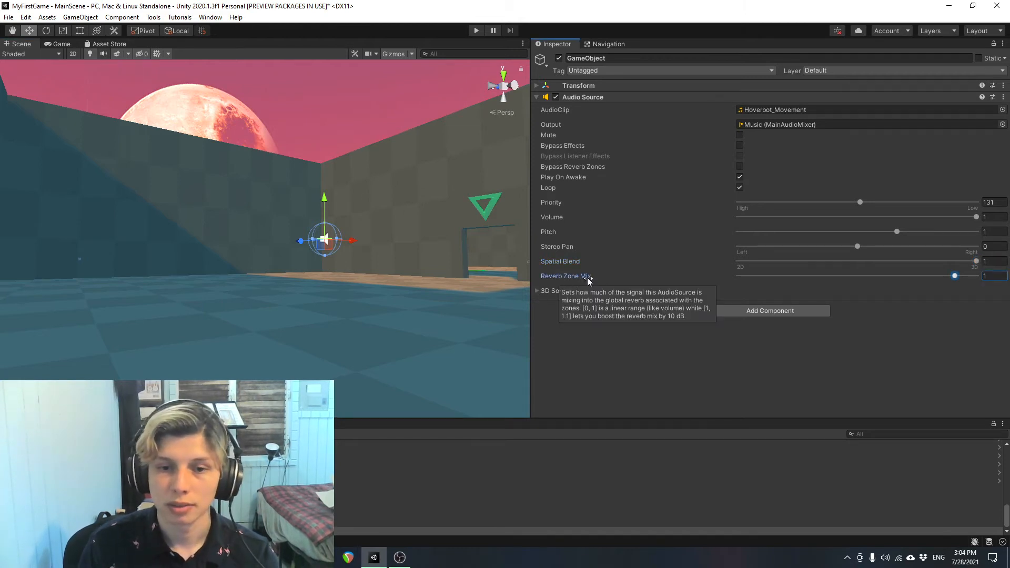
mouse_move(568, 148)
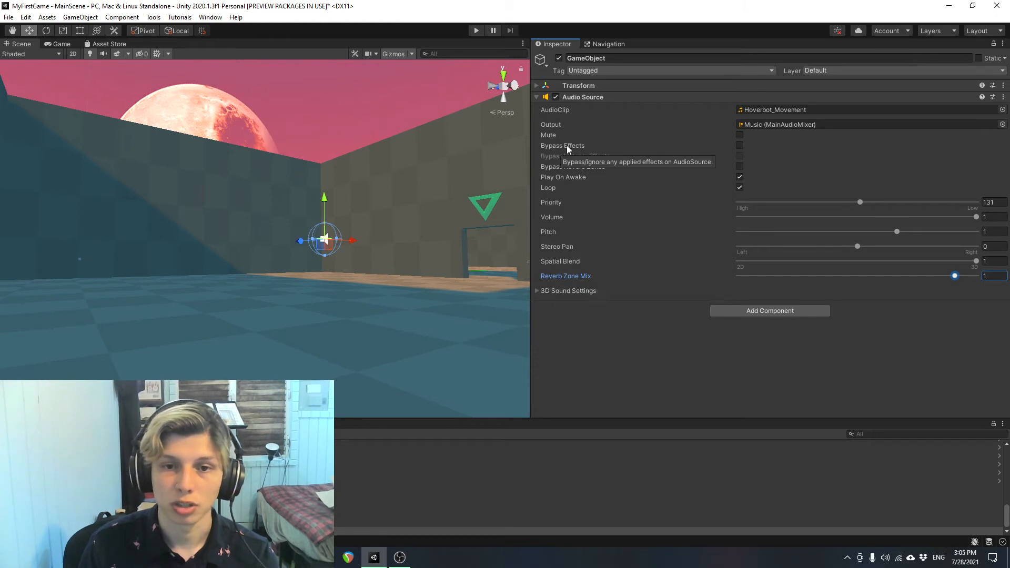
mouse_move(955, 275)
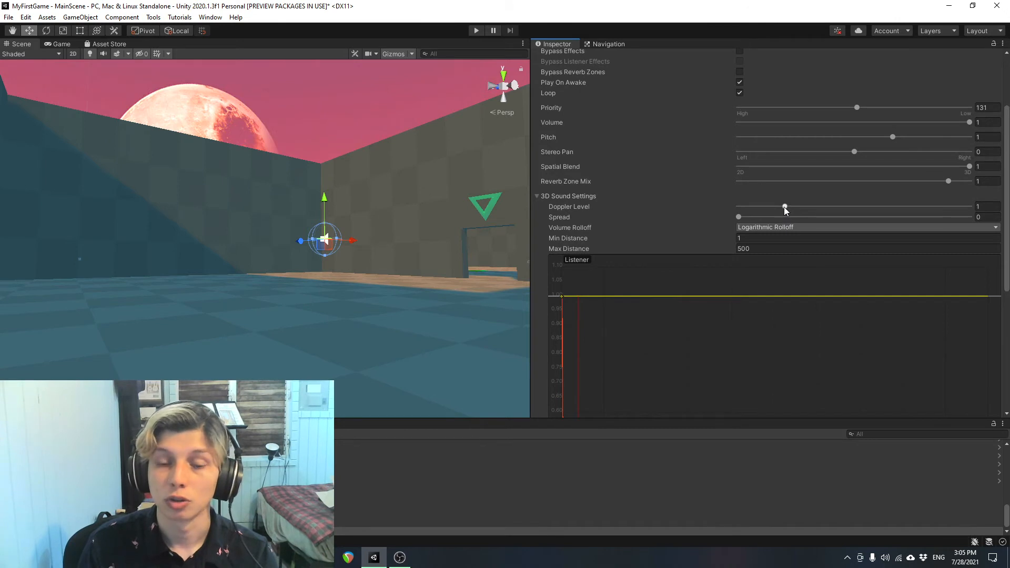
mouse_move(577, 206)
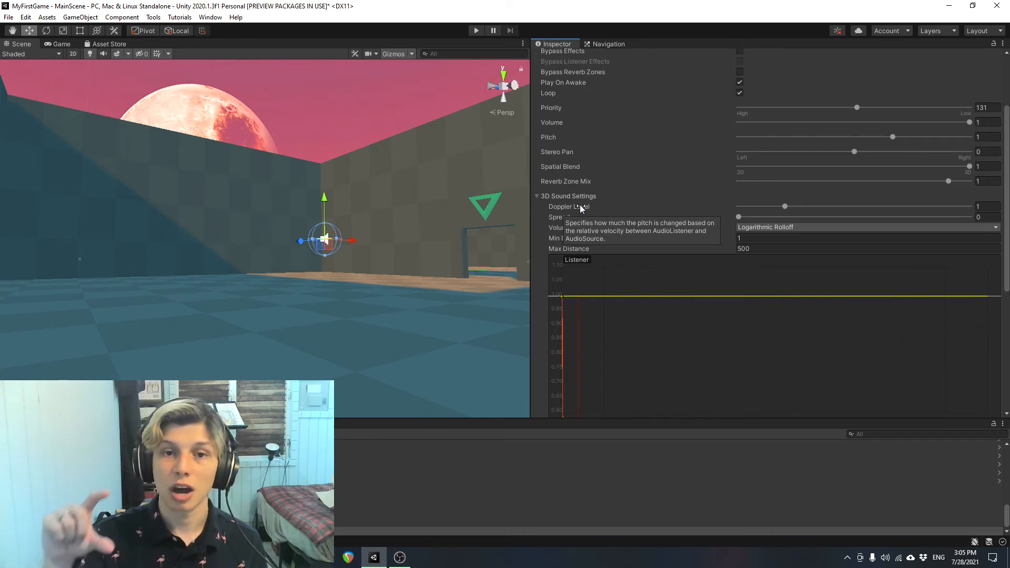
mouse_move(792, 204)
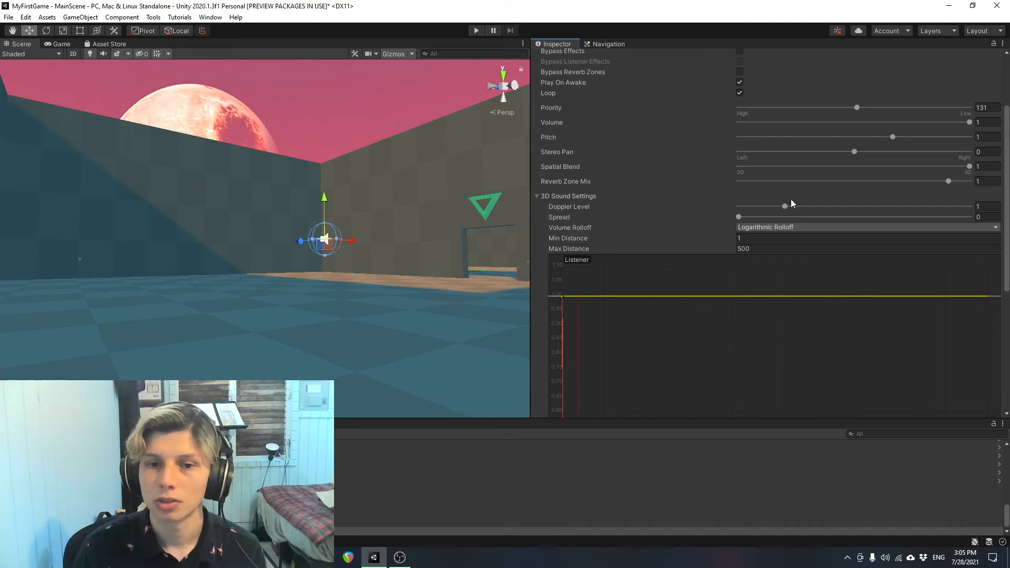
mouse_move(786, 207)
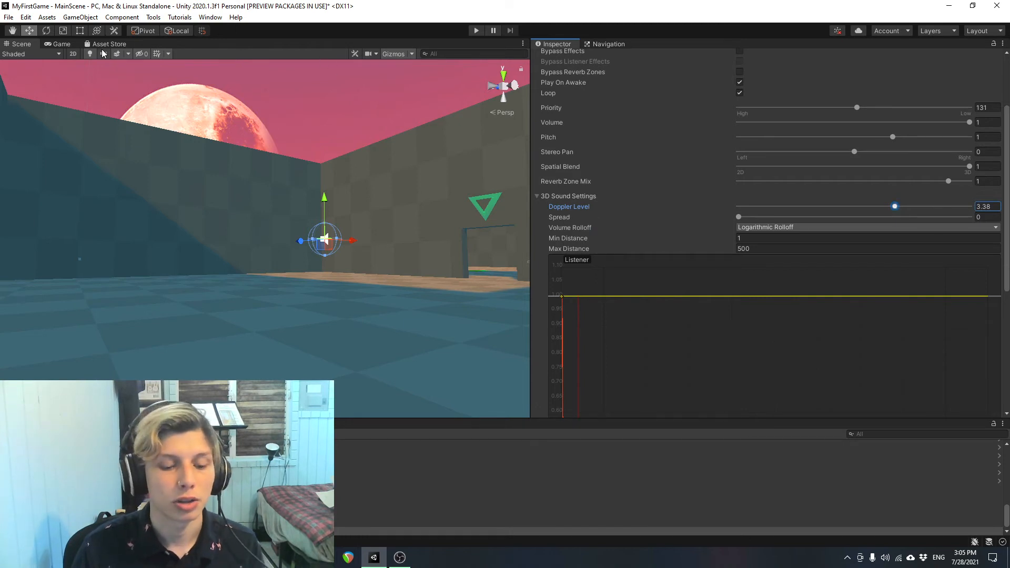
Turn on scene audio and select the sound-emitting GameObject to test Doppler Level 0.
click(475, 31)
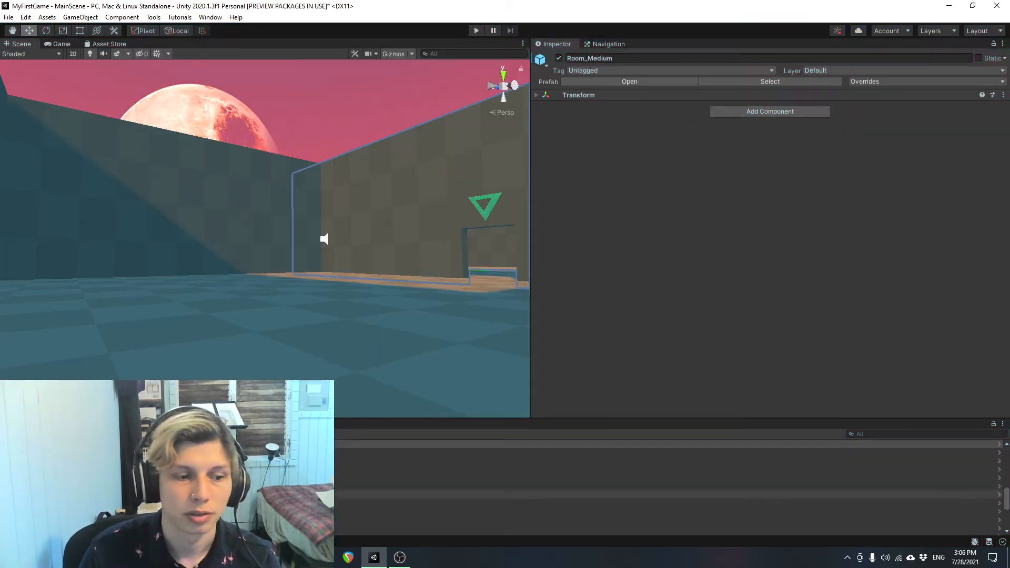
click(475, 30)
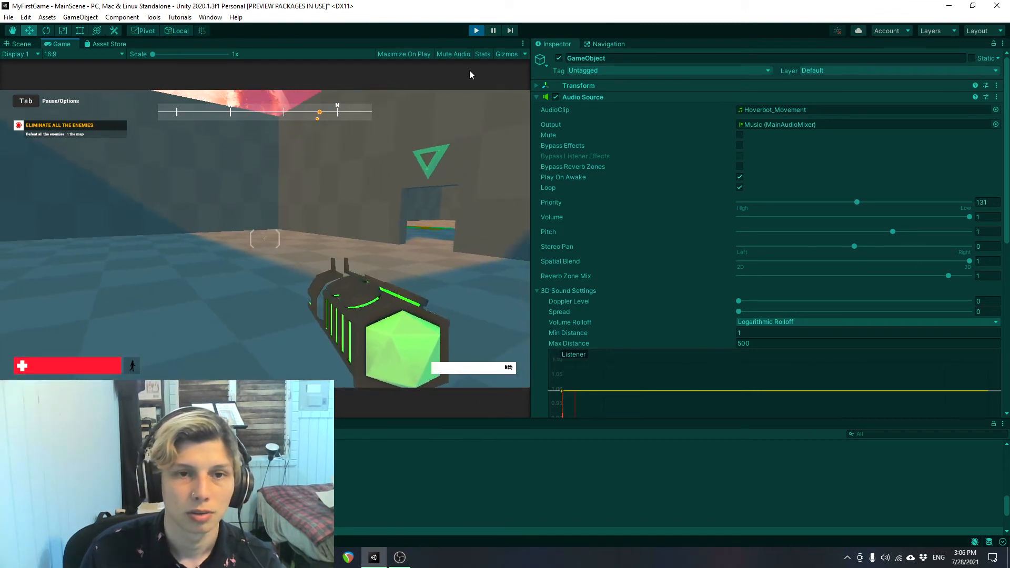
click(20, 43)
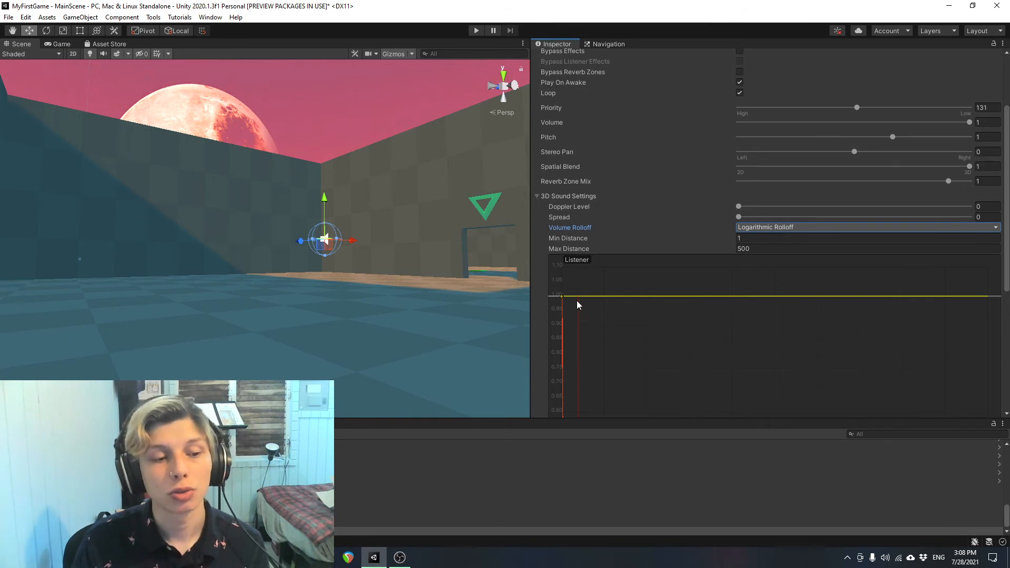
mouse_move(593, 293)
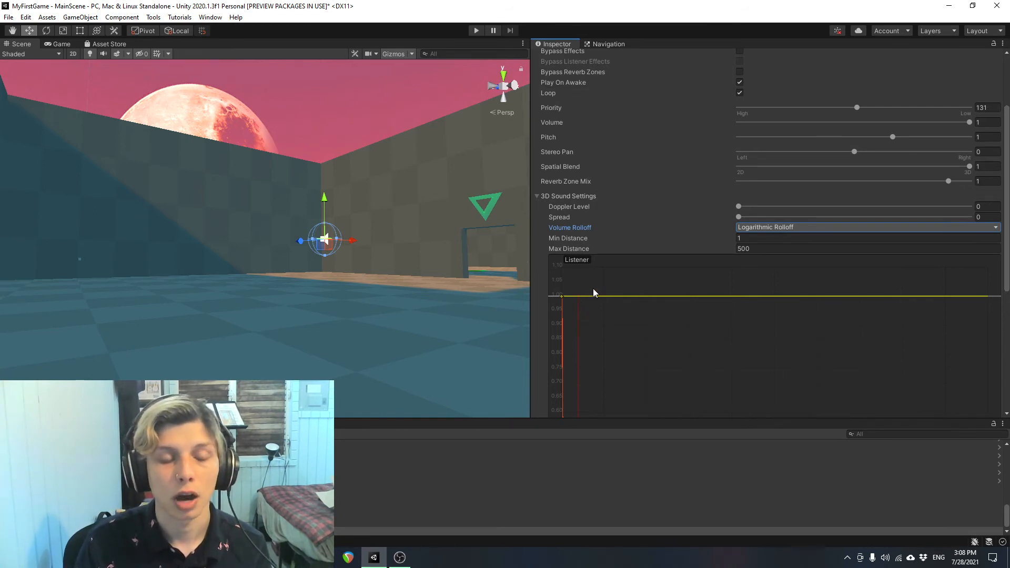
scroll(down, 3)
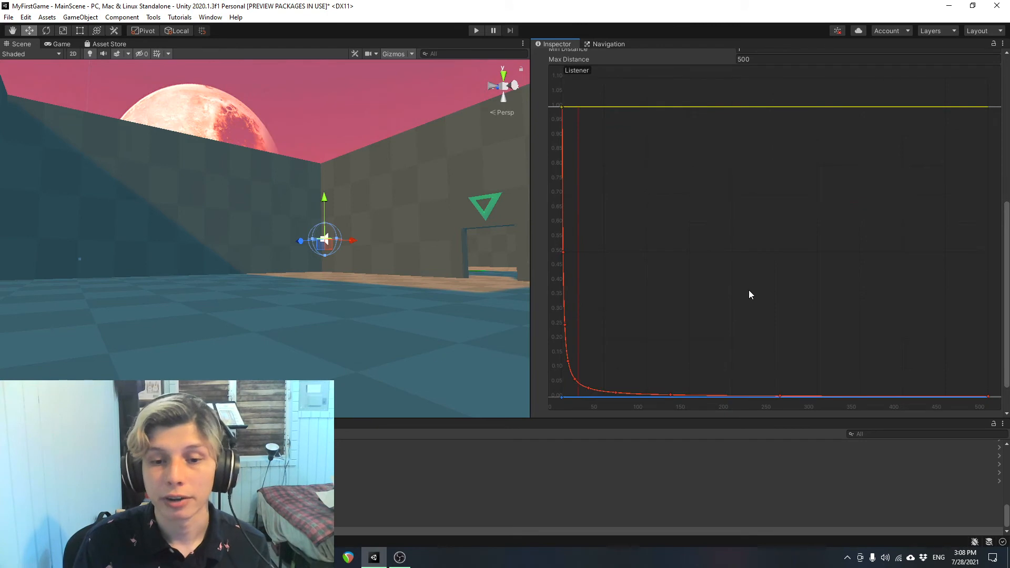
scroll(up, 3)
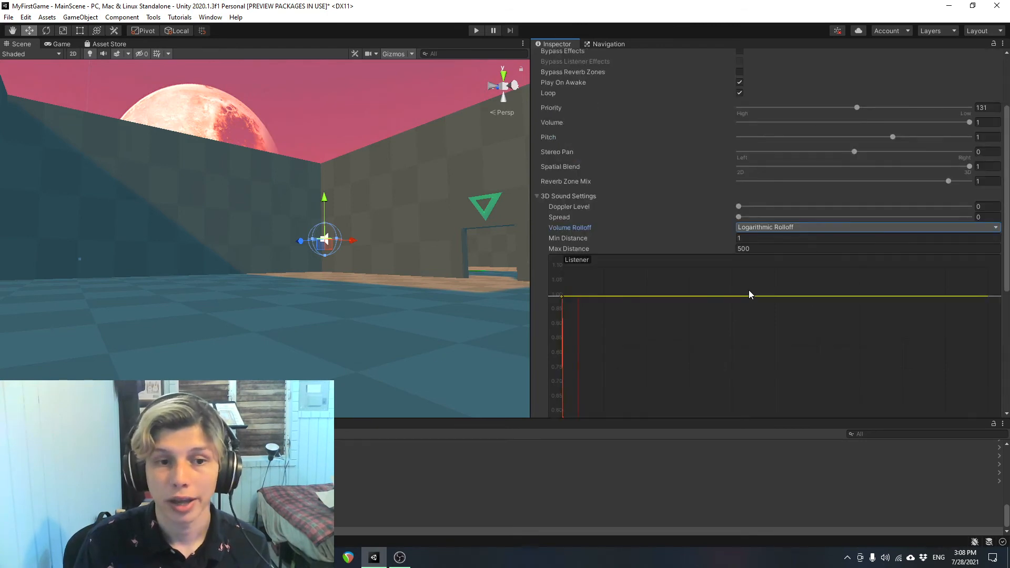
mouse_move(777, 227)
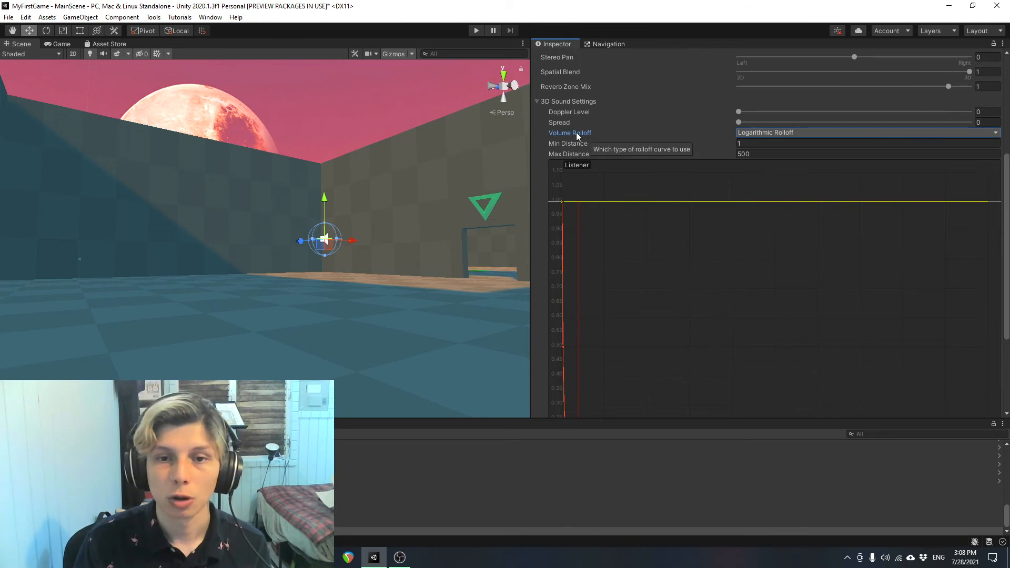
mouse_move(671, 144)
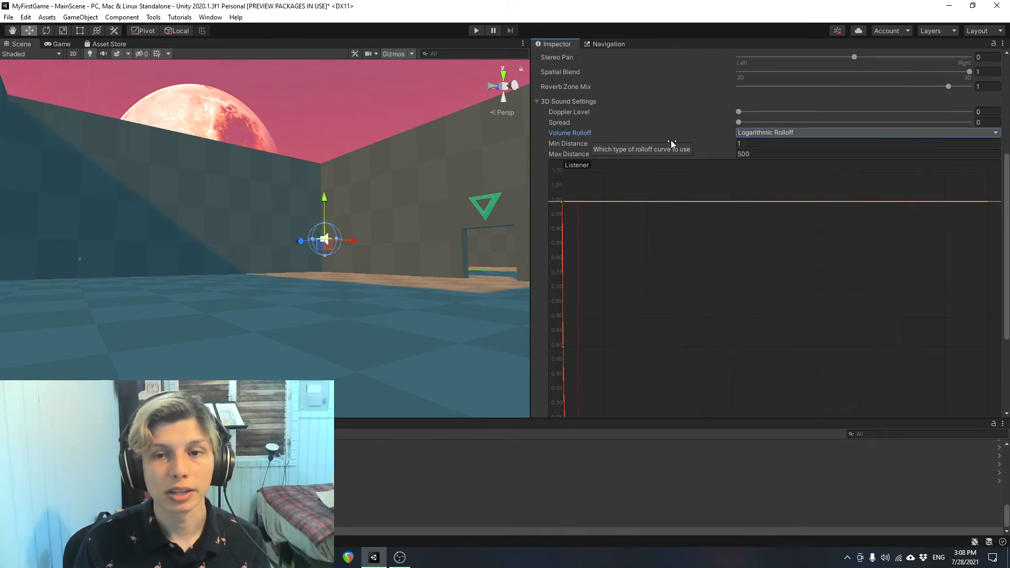
scroll(down, 3)
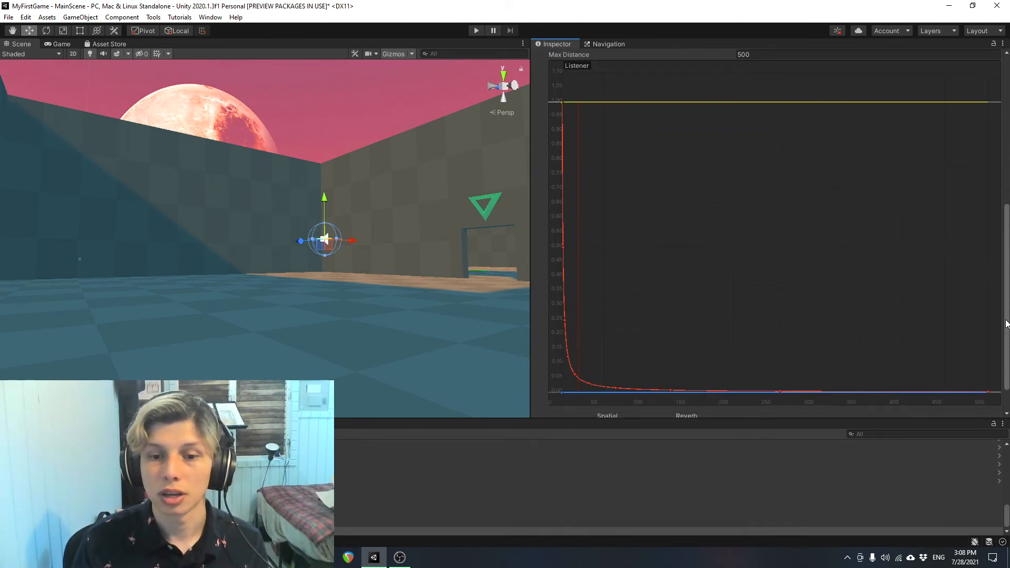
scroll(up, 3)
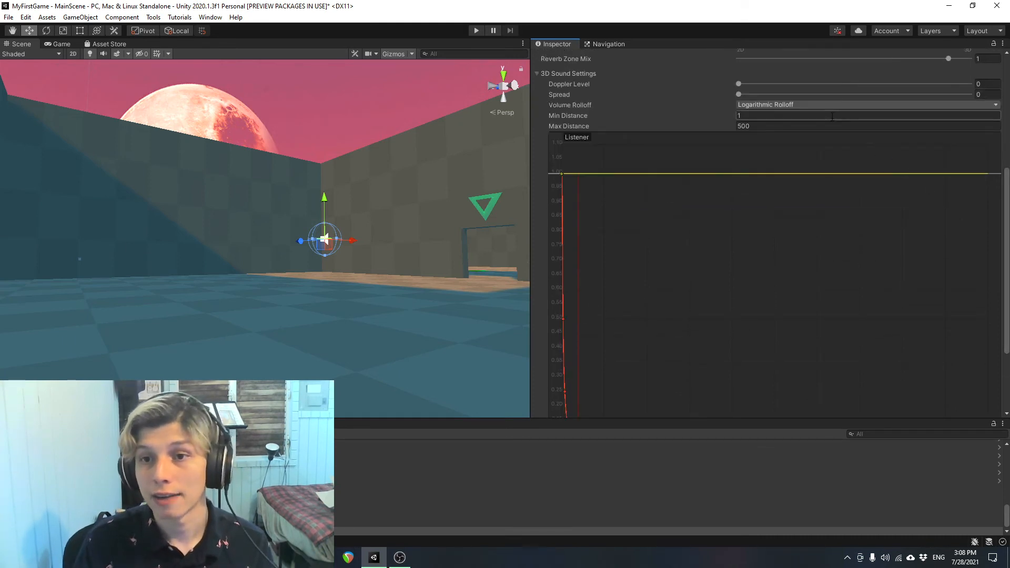
scroll(down, 3)
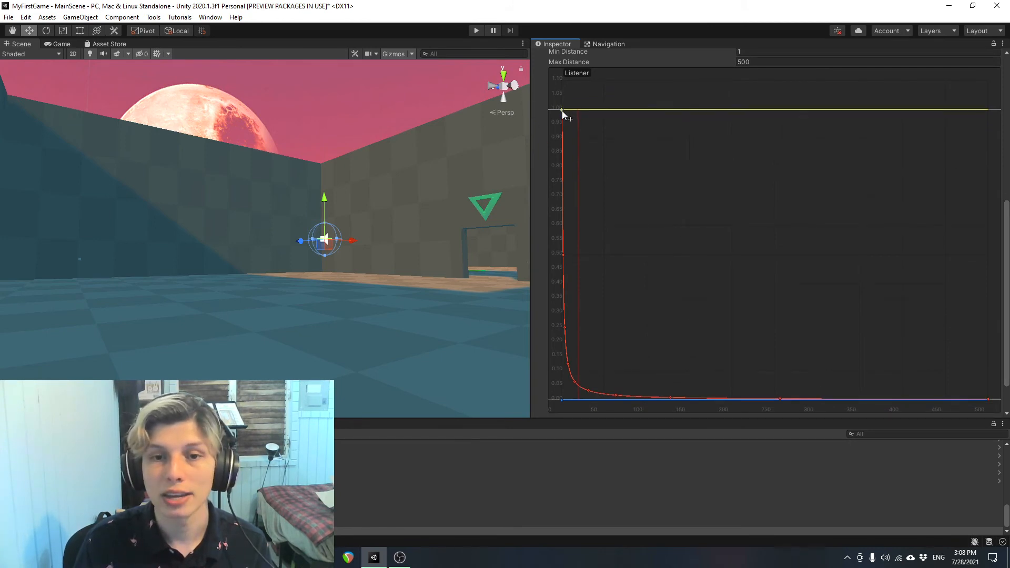
mouse_move(996, 310)
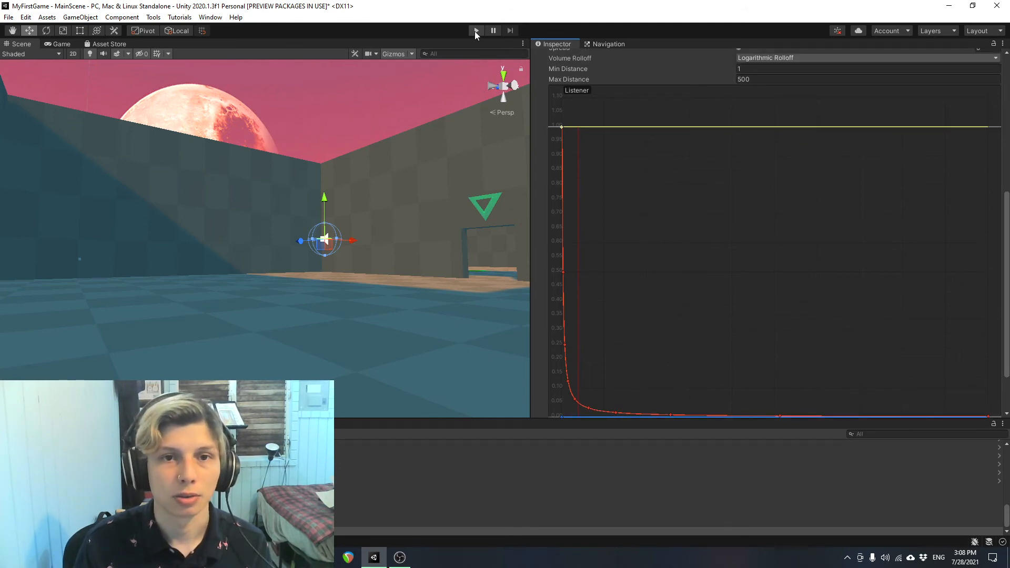
click(476, 31)
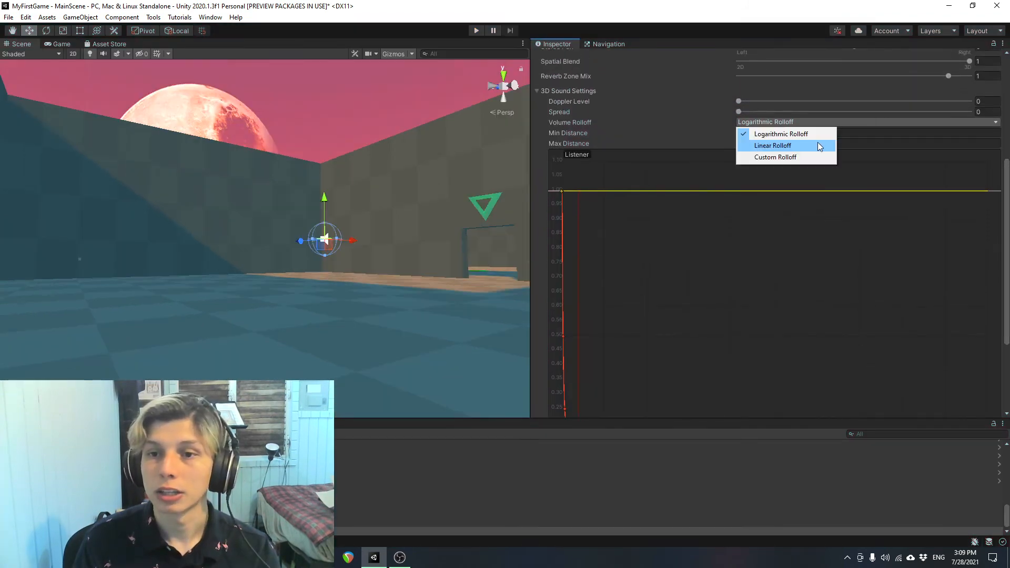
Set Volume Rolloff to Linear Rolloff and scroll down to view the falloff graph.
click(773, 145)
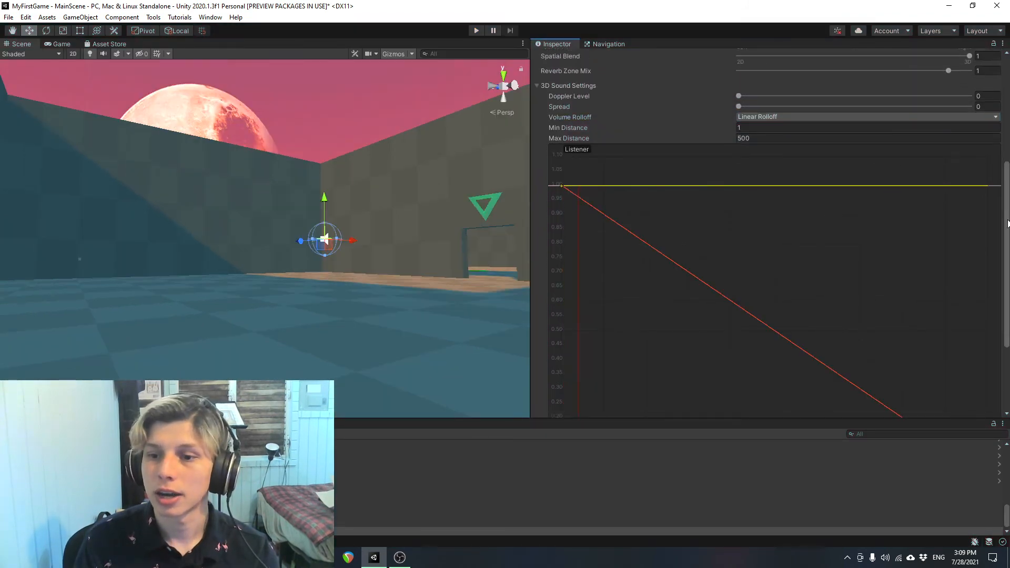
scroll(down, 3)
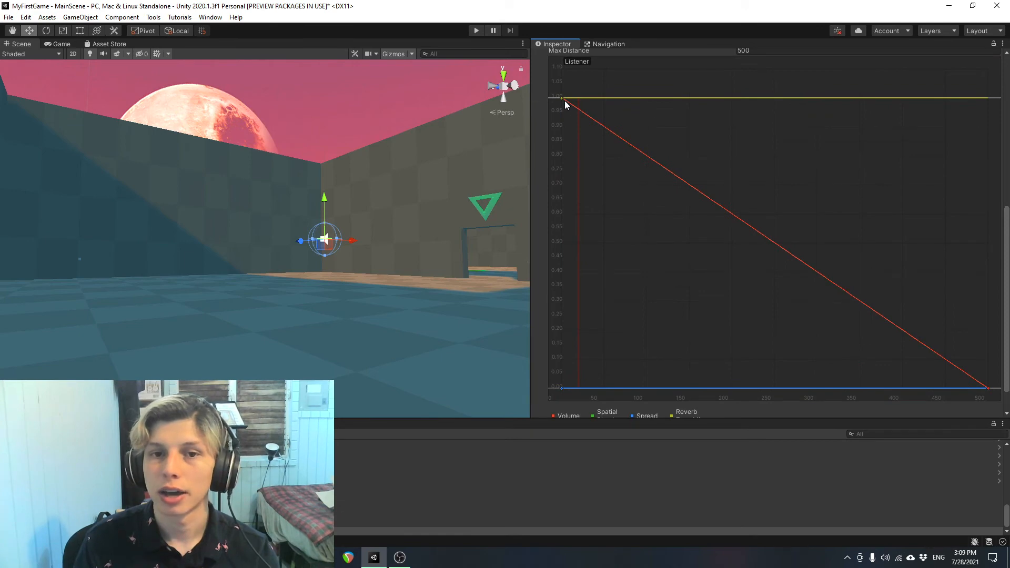
mouse_move(561, 100)
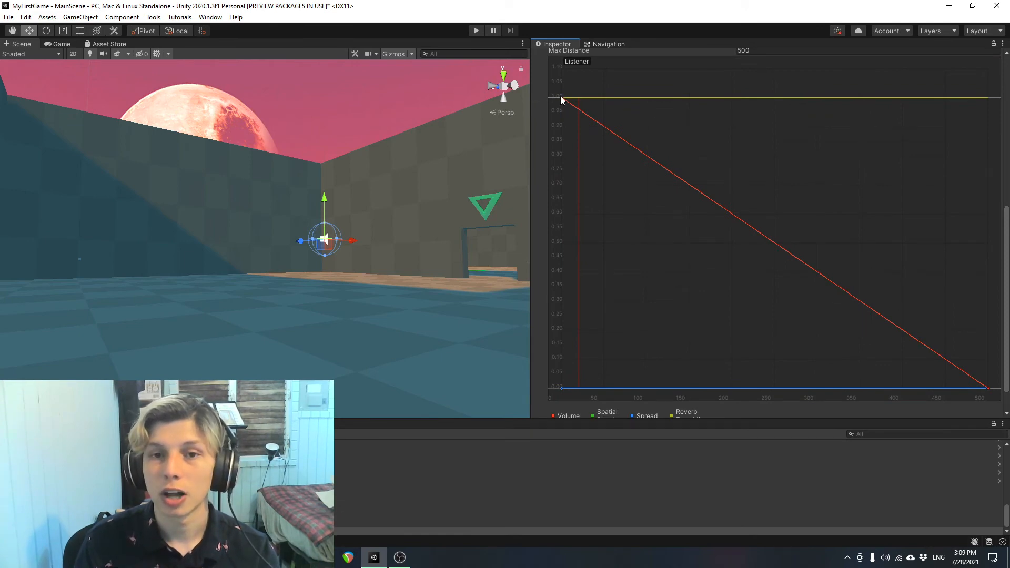
mouse_move(745, 221)
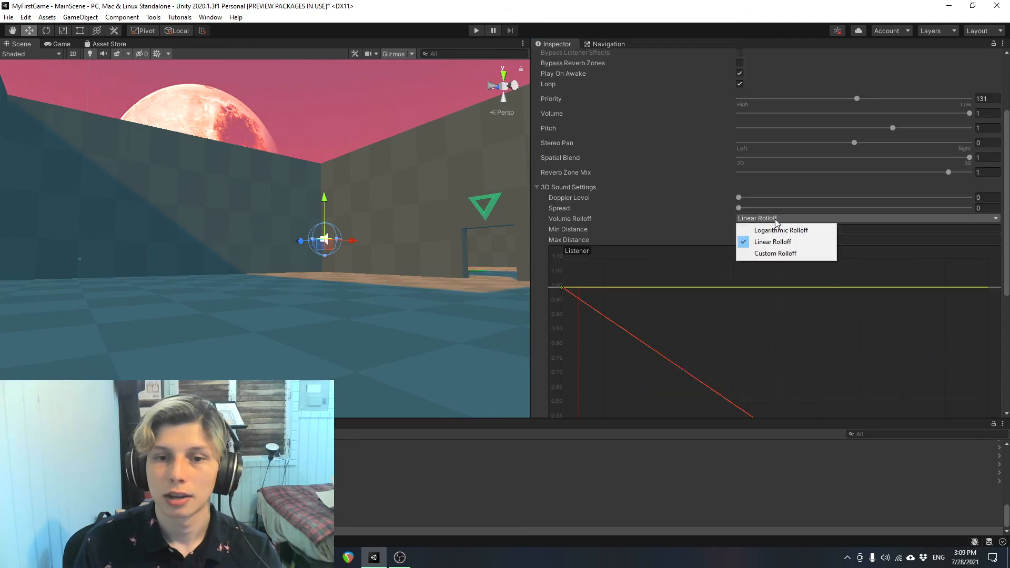
Switch Volume Rolloff to Custom Rolloff, then run the game and stop it.
click(775, 253)
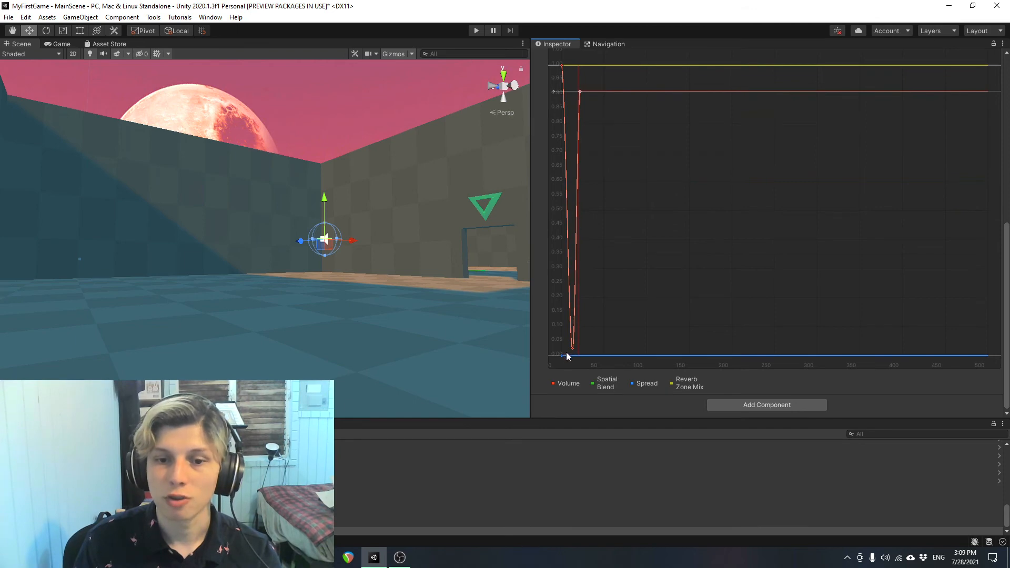
mouse_move(563, 68)
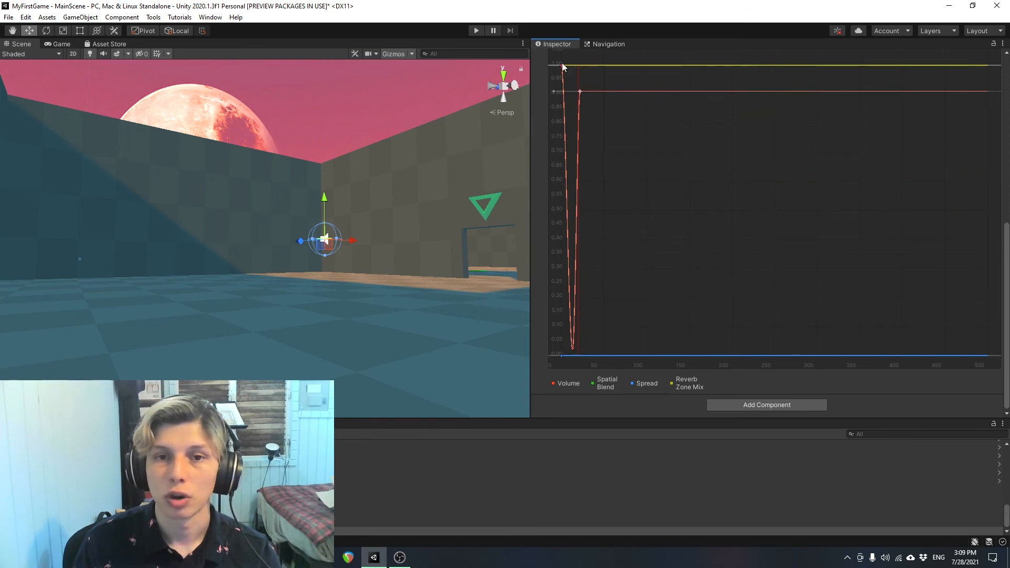
click(476, 31)
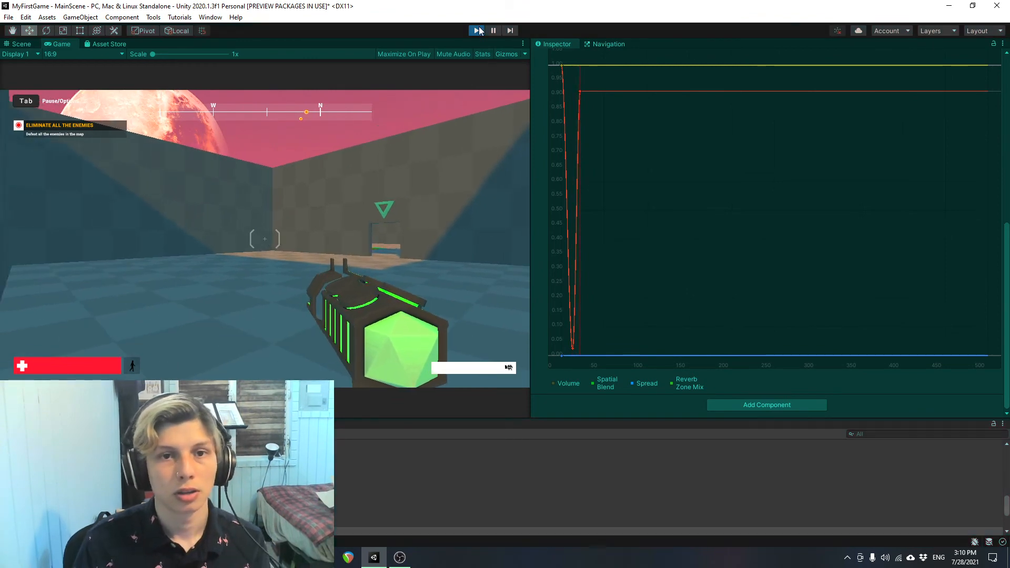
click(476, 31)
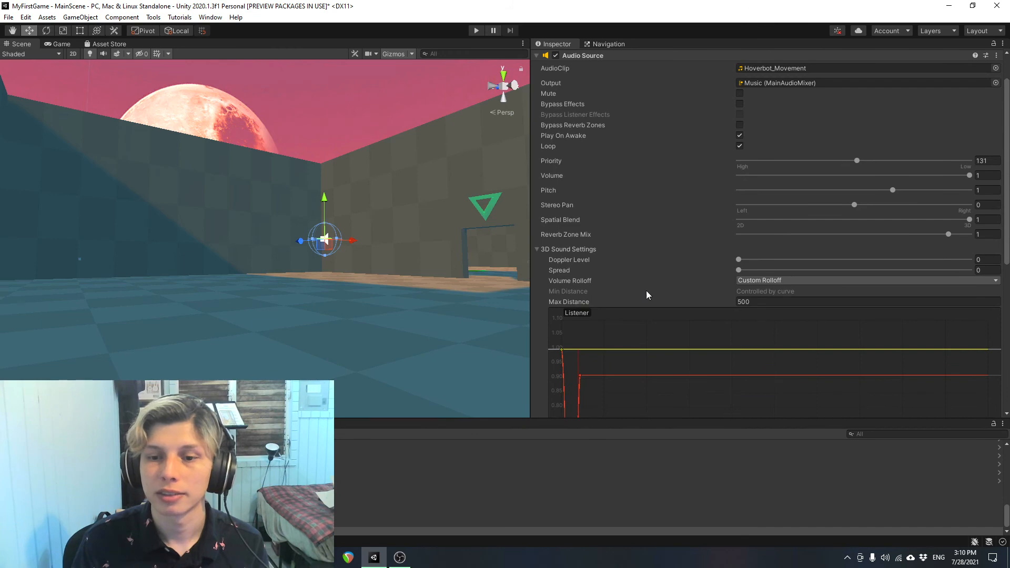
Switch Volume Rolloff back to Logarithmic and run the game with distances 1.19 to 11.8.
scroll(down, 3)
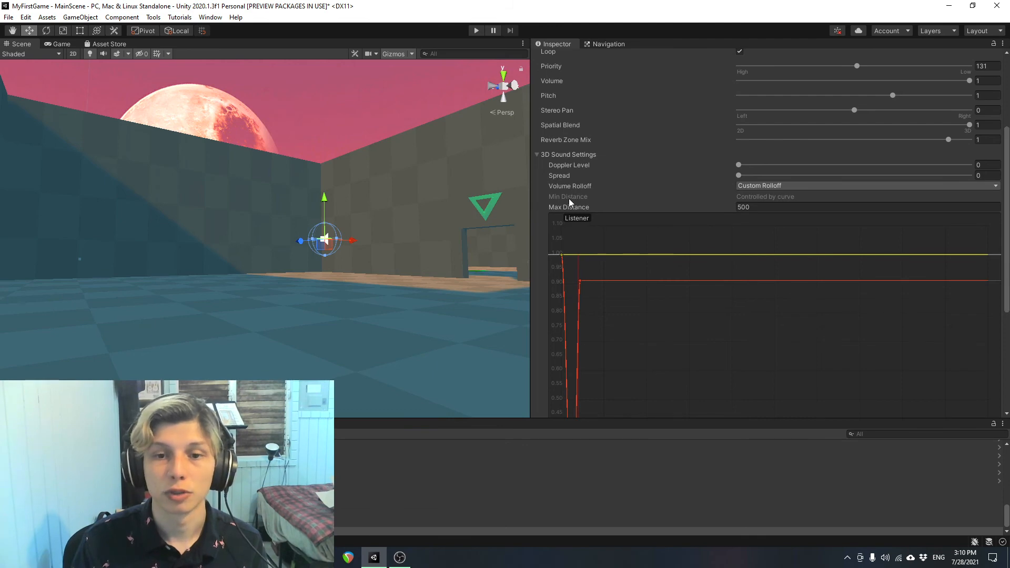
click(863, 186)
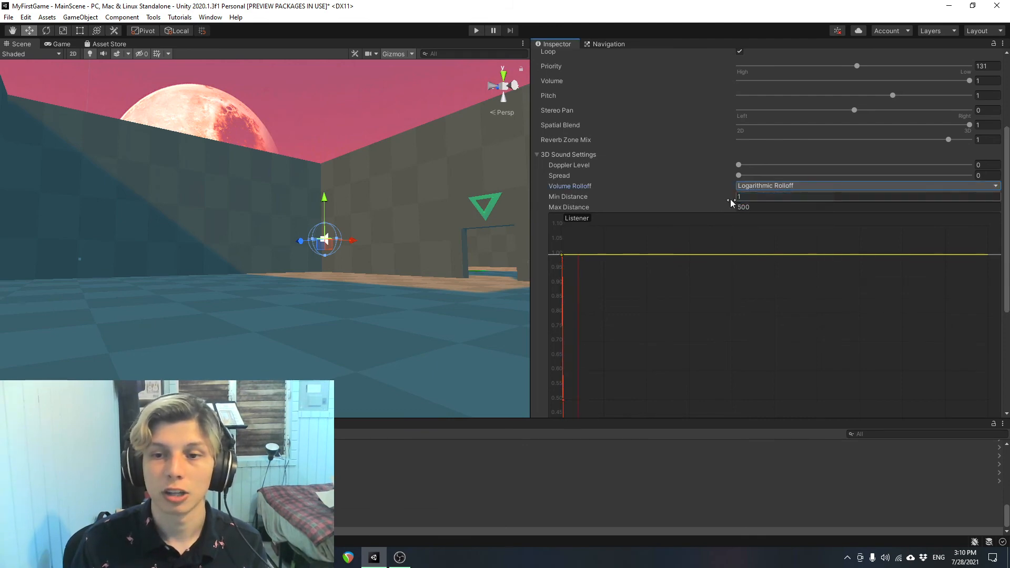
mouse_move(574, 197)
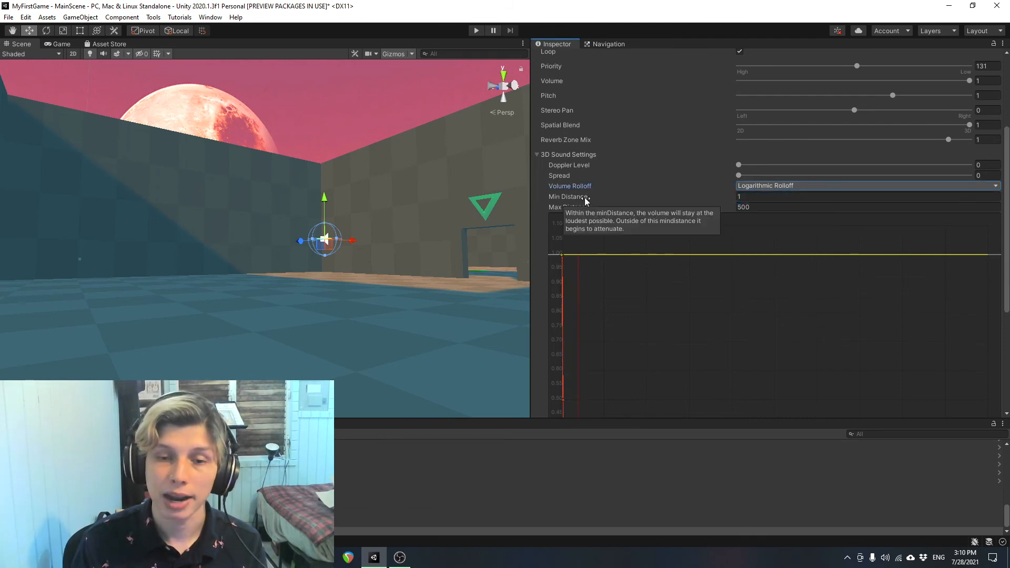
mouse_move(656, 201)
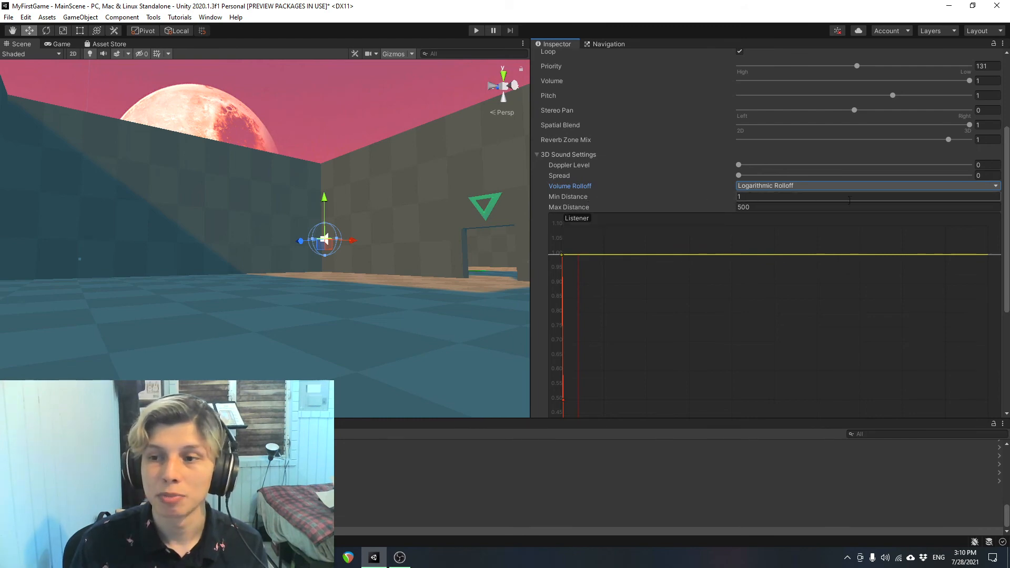
mouse_move(567, 196)
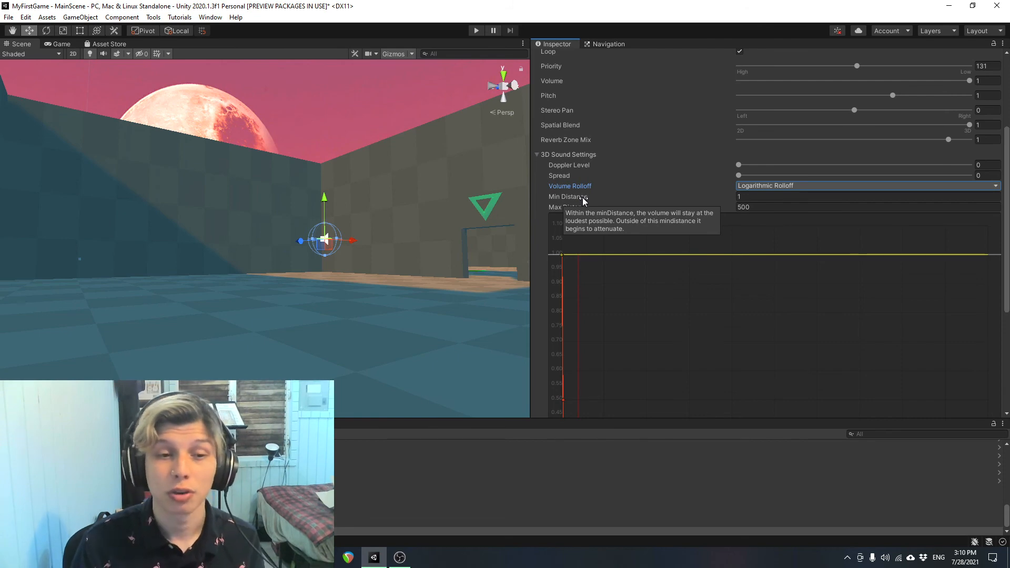
mouse_move(585, 201)
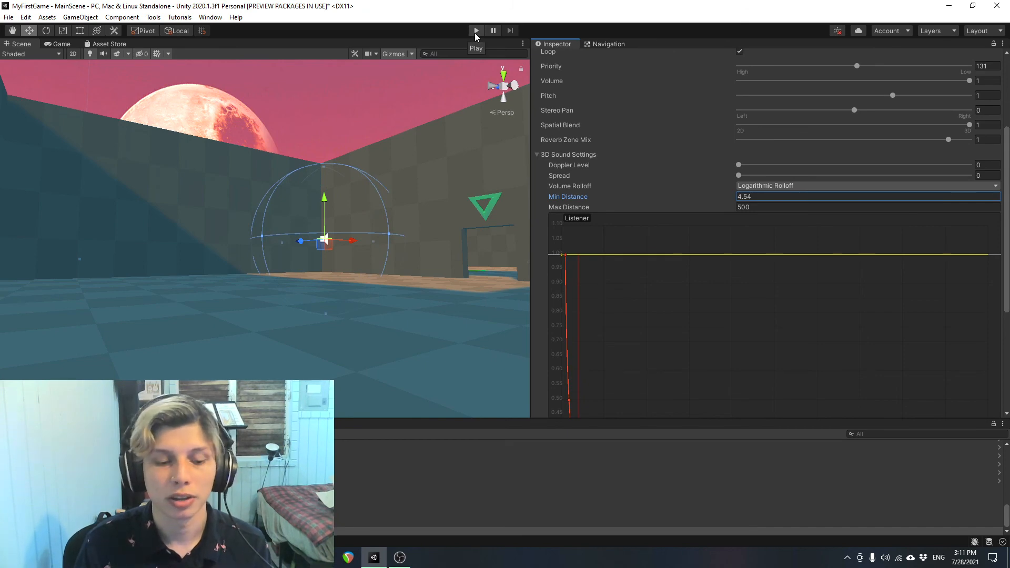
click(476, 30)
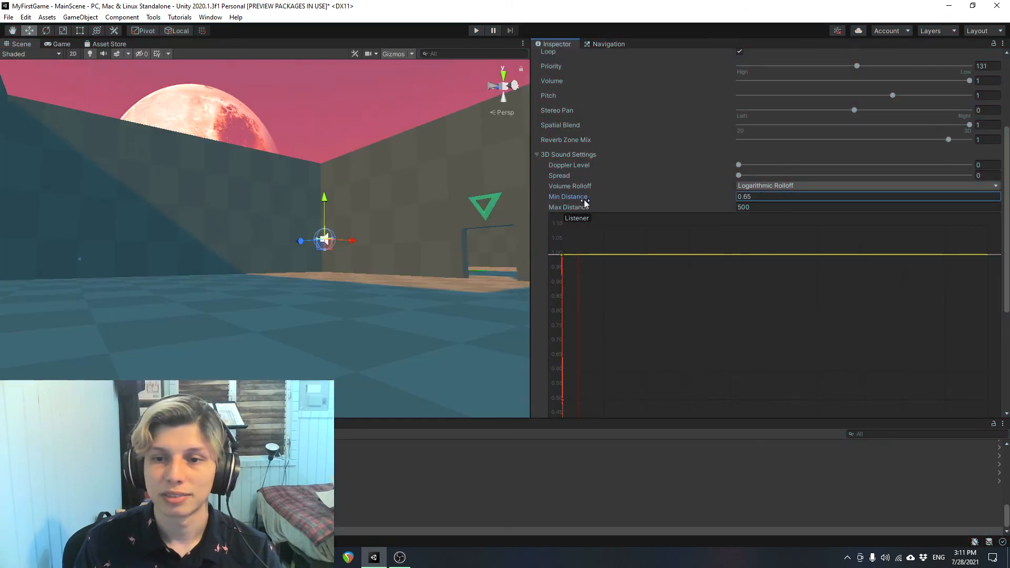
click(475, 31)
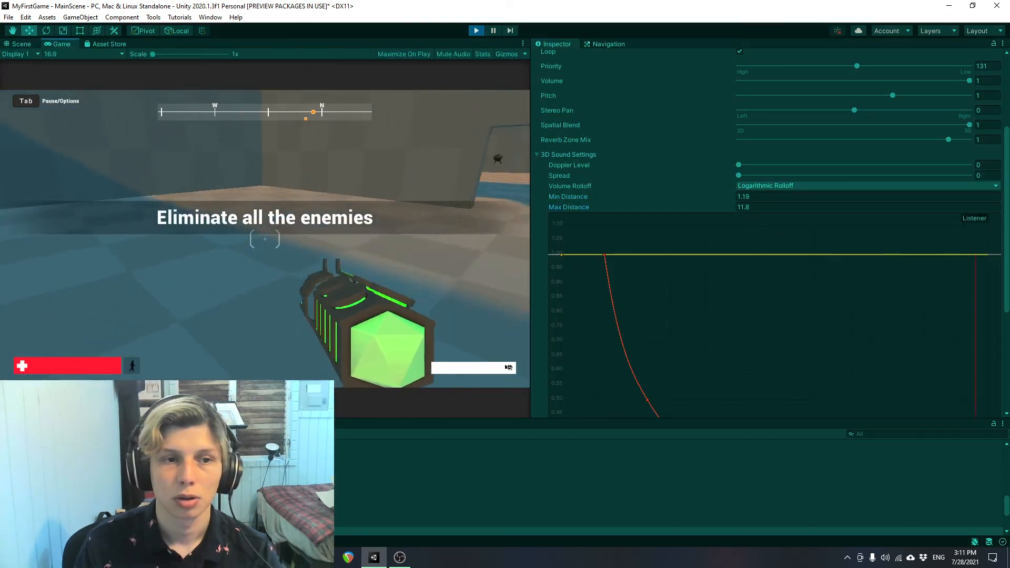